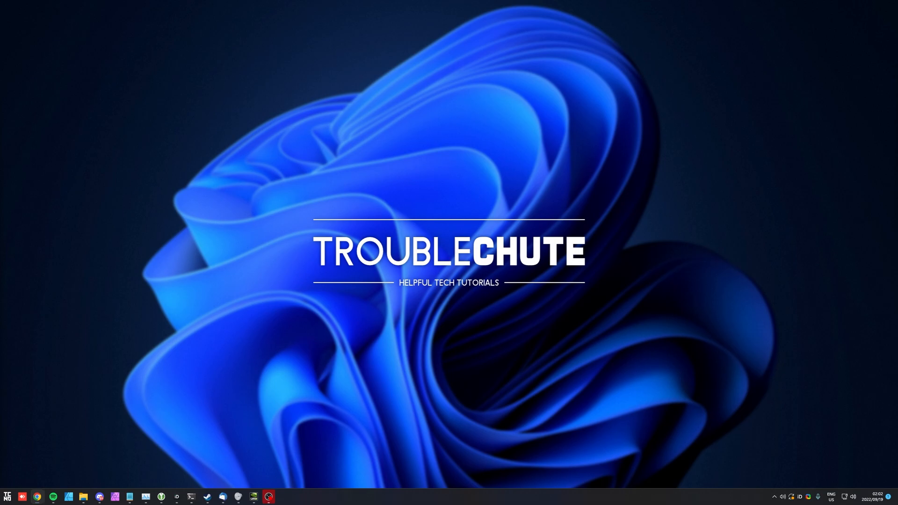
mouse_move(834, 224)
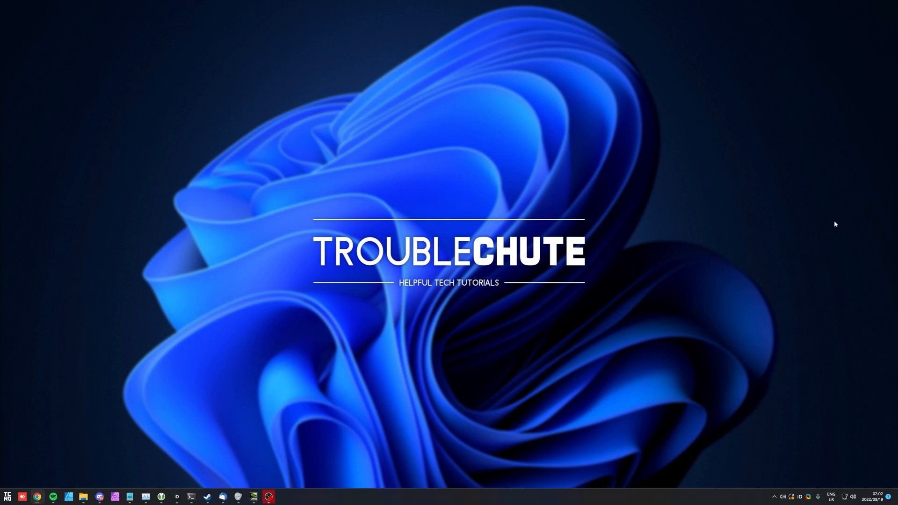
mouse_move(563, 268)
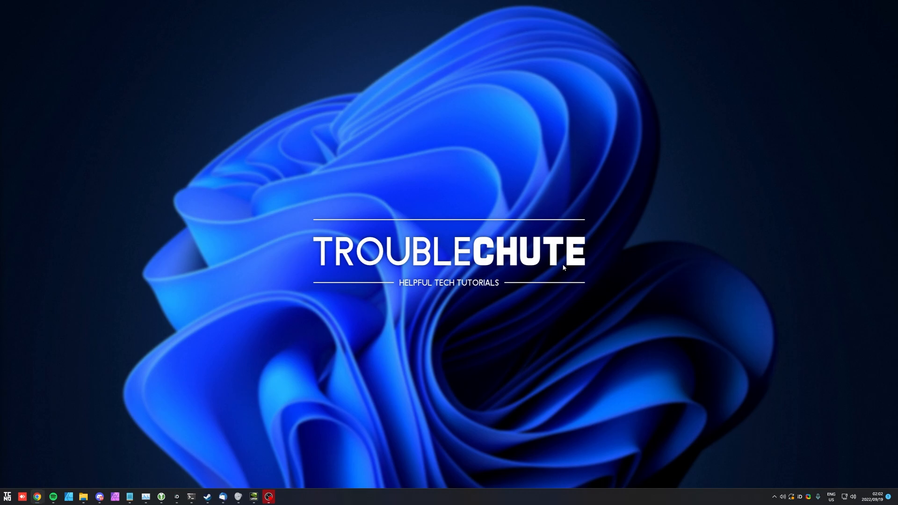
mouse_move(563, 267)
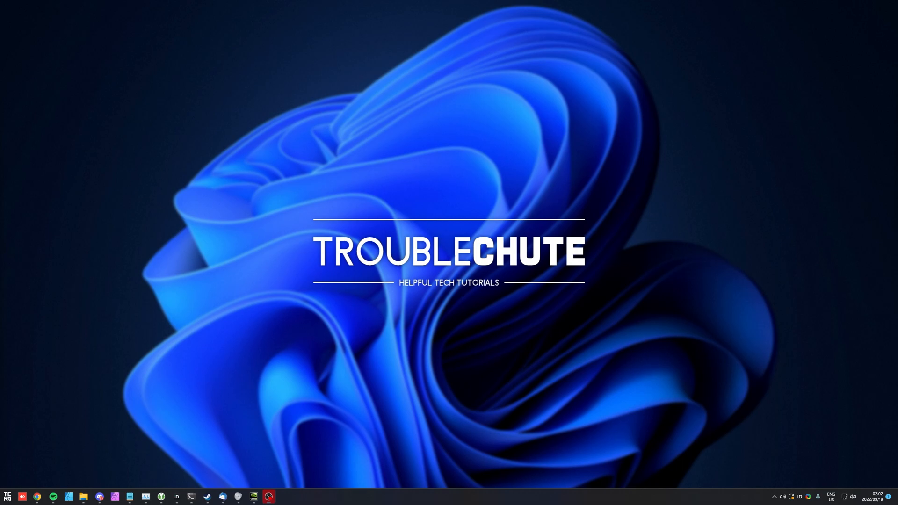
mouse_move(837, 295)
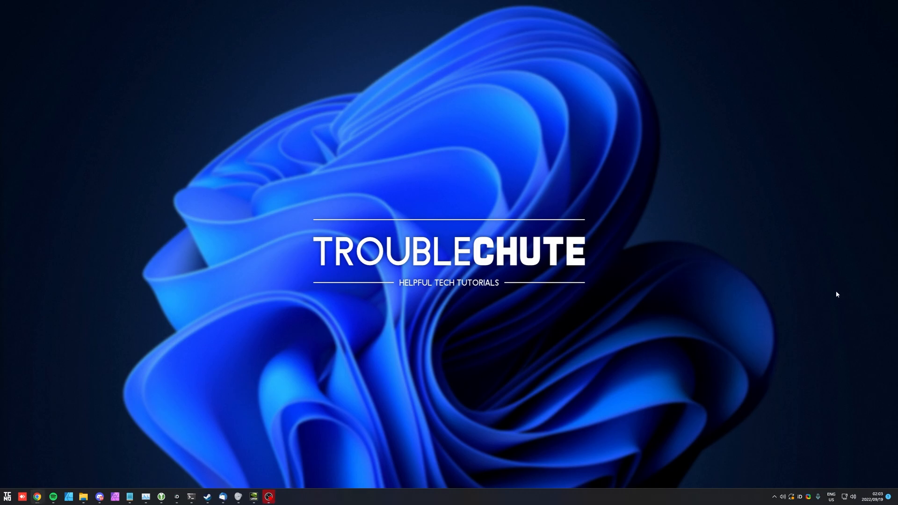
mouse_move(814, 261)
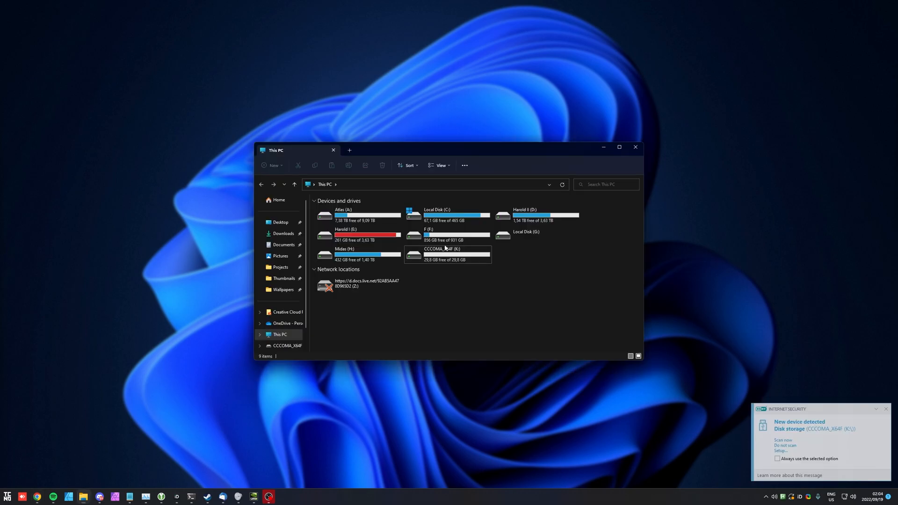
Step: Permanently delete TGB550PS.CAP from the CCCOMA_X64F stick (K:), leaving it empty
double_click(447, 255)
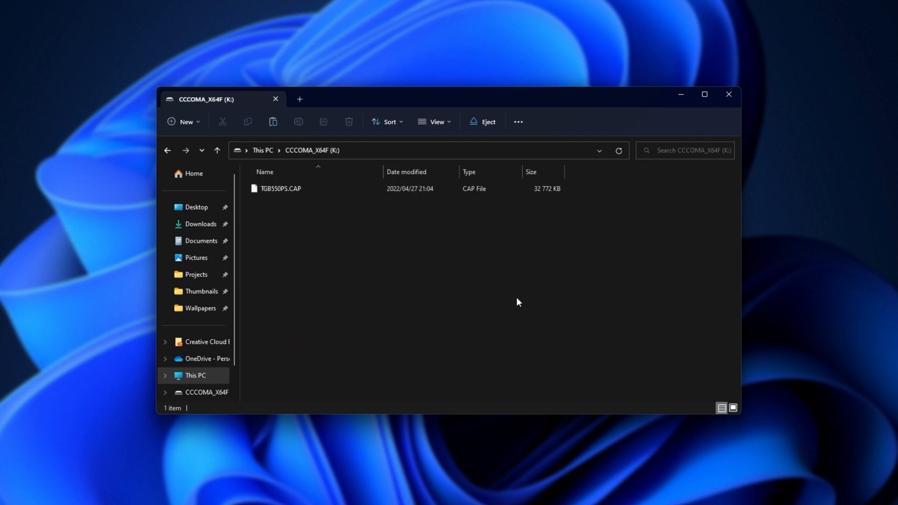
click(280, 188)
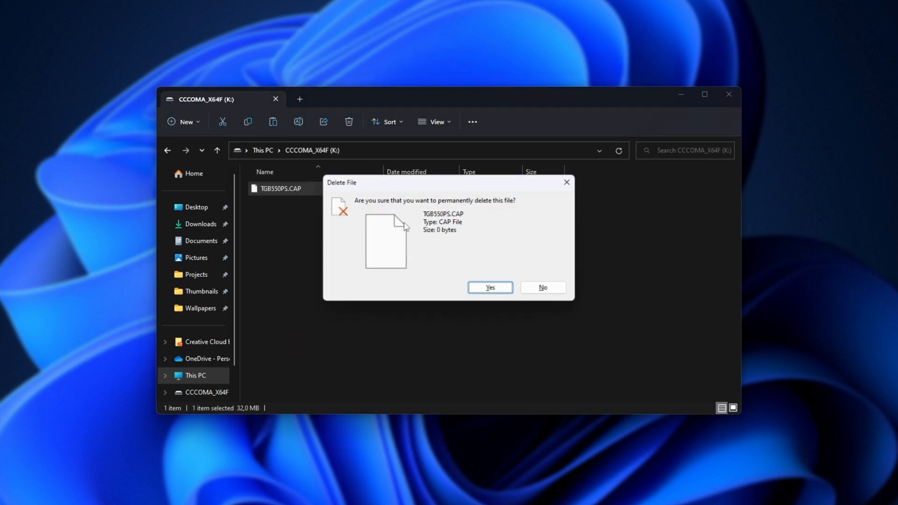
click(489, 287)
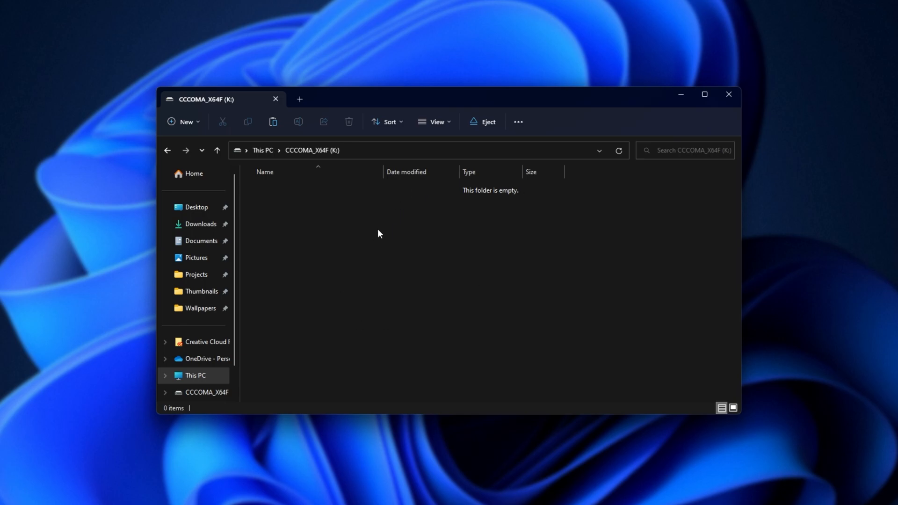
mouse_move(513, 271)
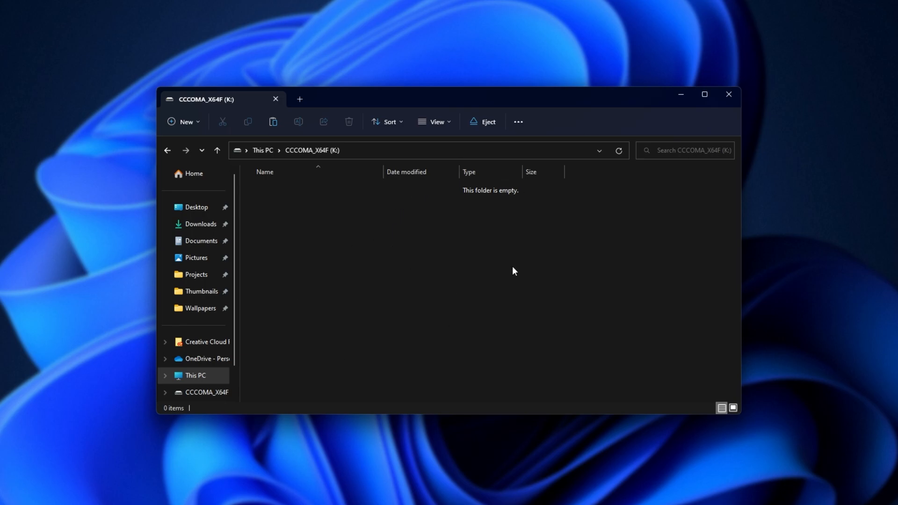
mouse_move(411, 188)
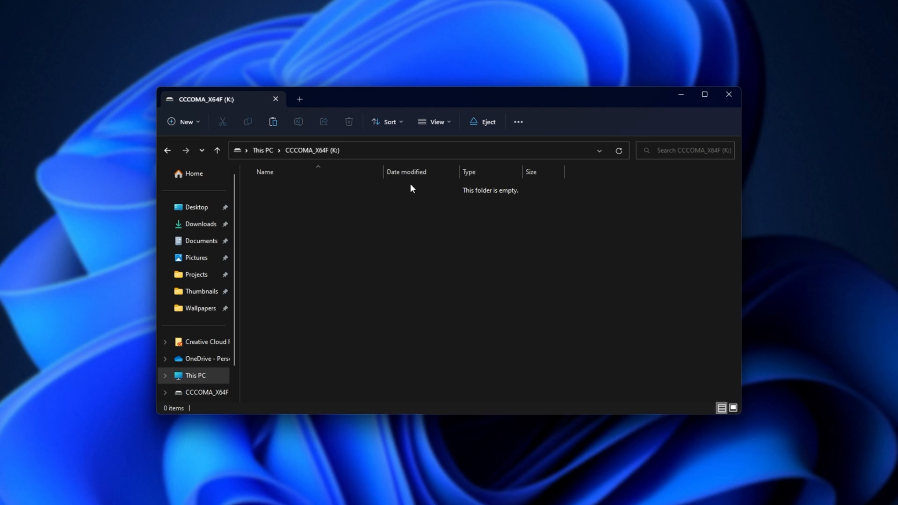
mouse_move(361, 359)
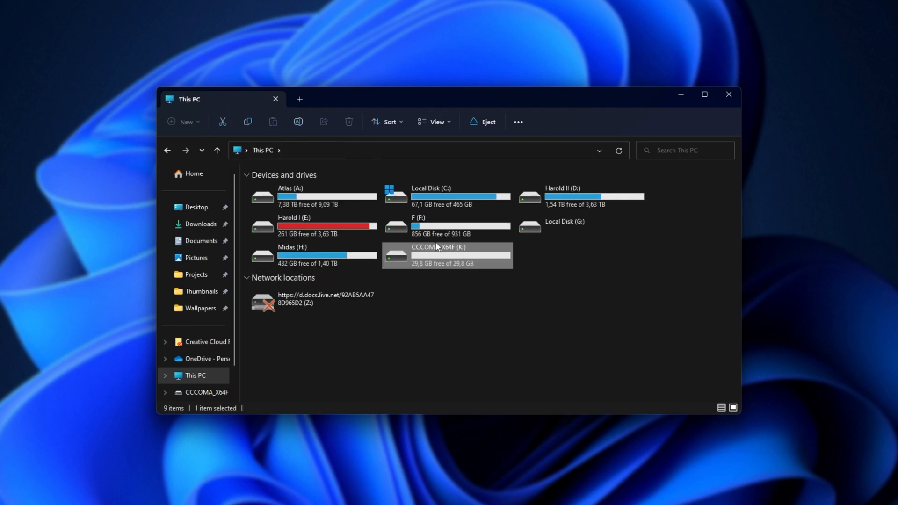
mouse_move(432, 270)
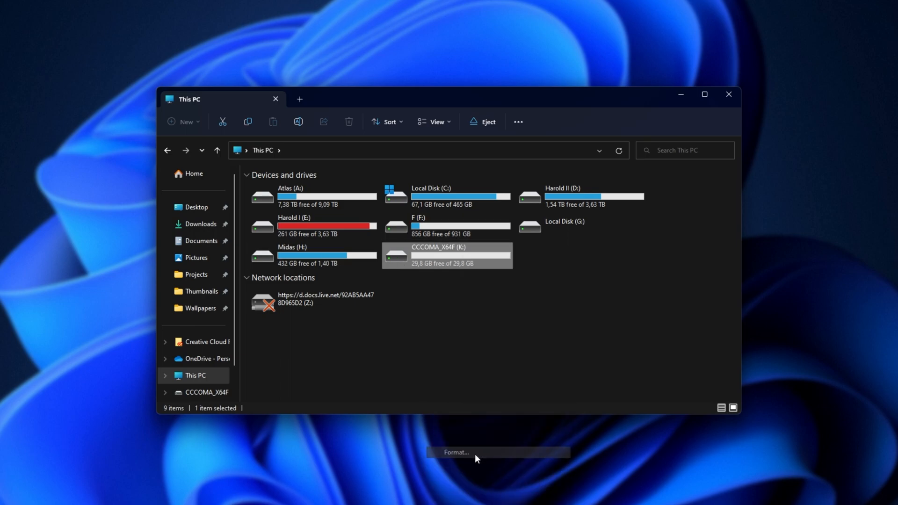
Step: Check the stick's format options show FAT32 without formatting, then return to the drive list
click(456, 452)
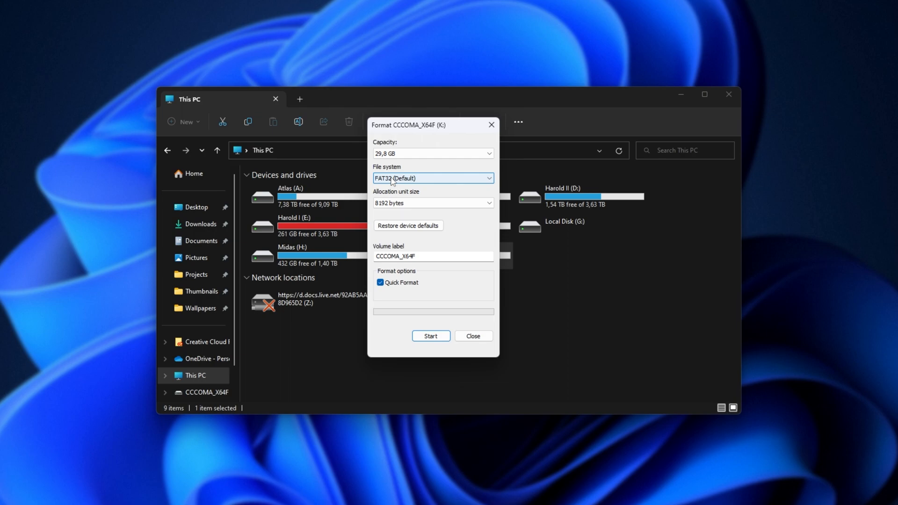
mouse_move(473, 336)
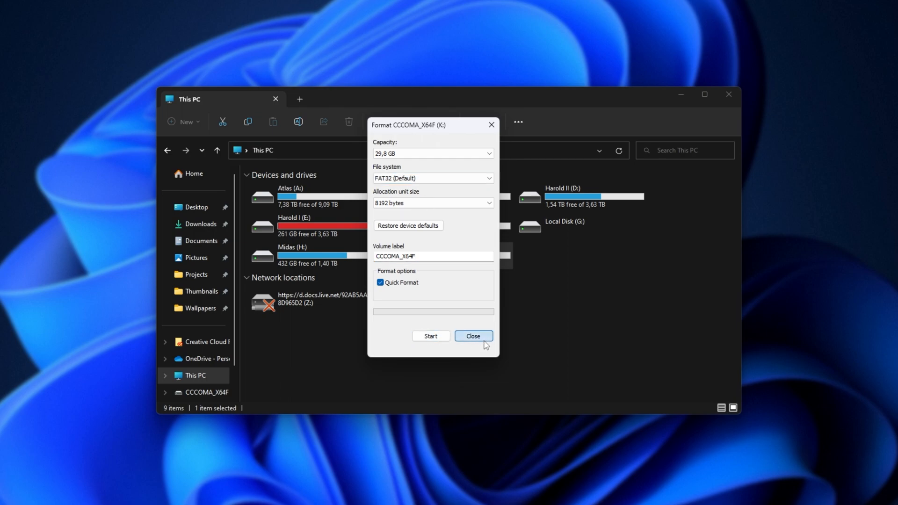
click(473, 336)
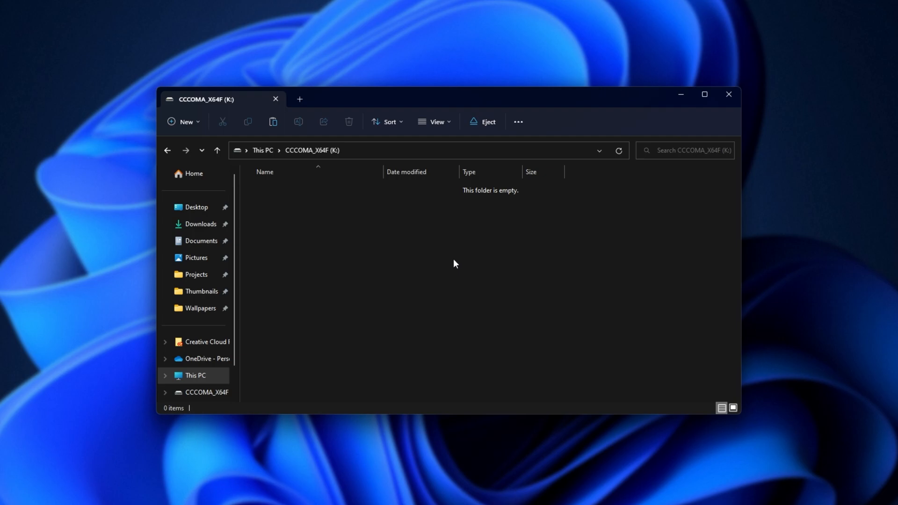
mouse_move(466, 263)
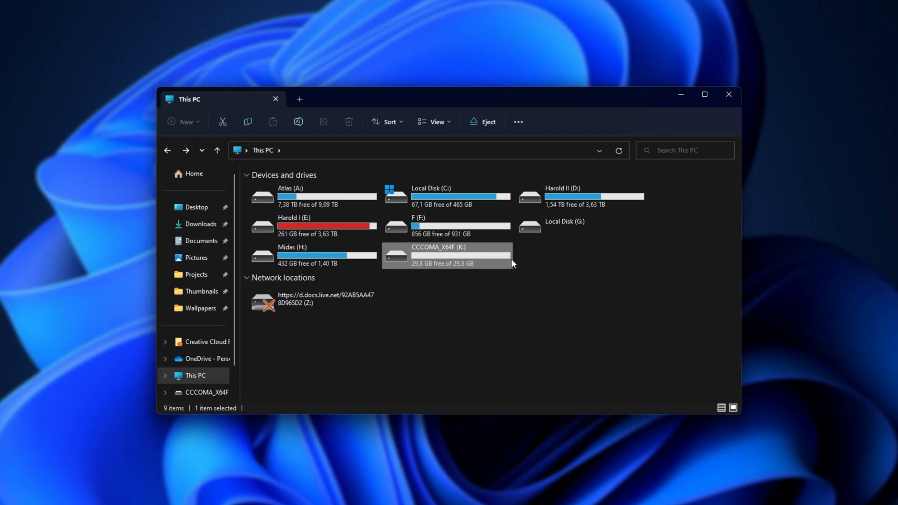
click(488, 122)
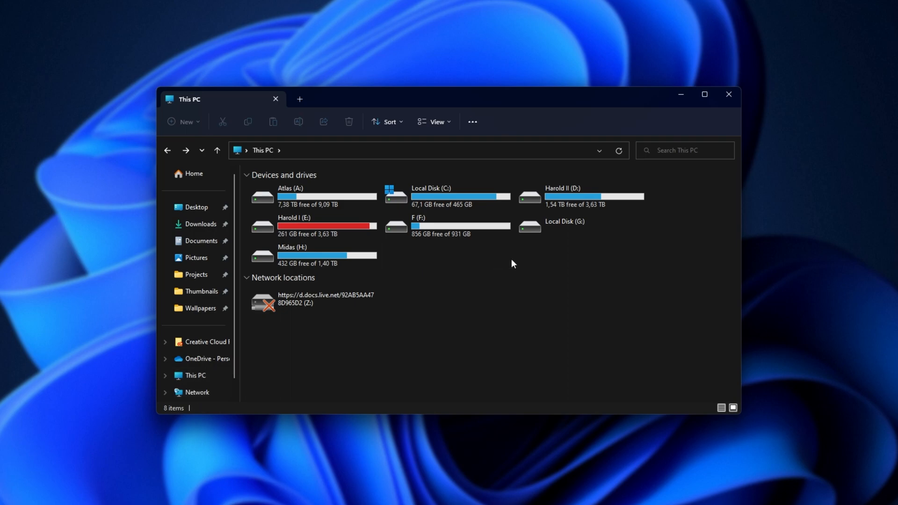
Step: Search Start for 'terminal' and launch it as administrator to get an elevated PowerShell prompt
click(11, 493)
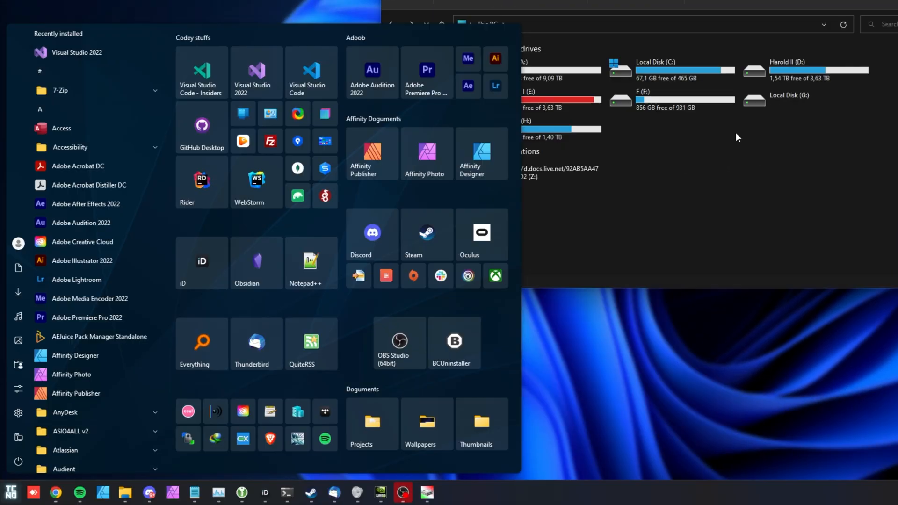
text(terminal)
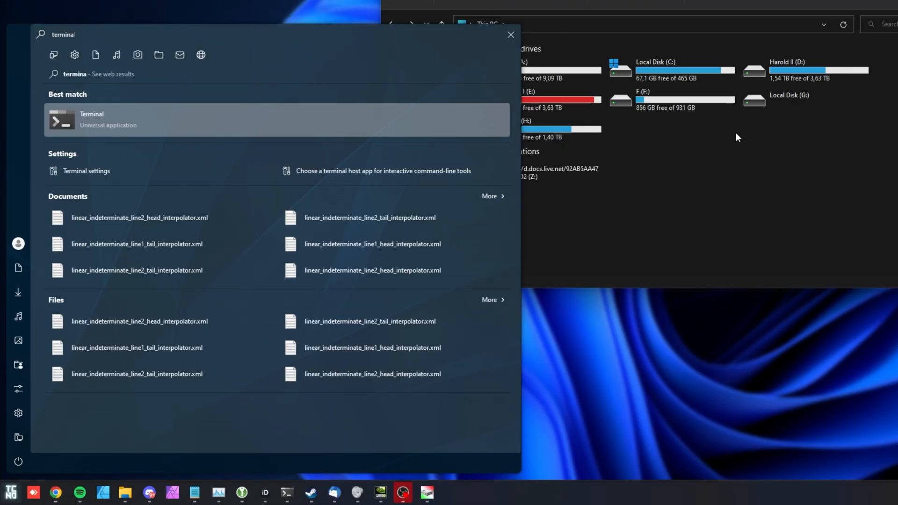
mouse_move(618, 134)
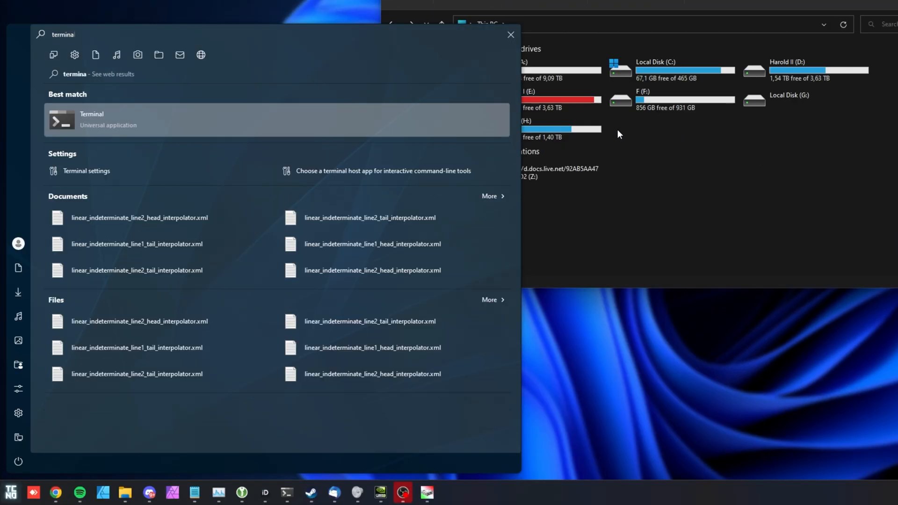
mouse_move(554, 118)
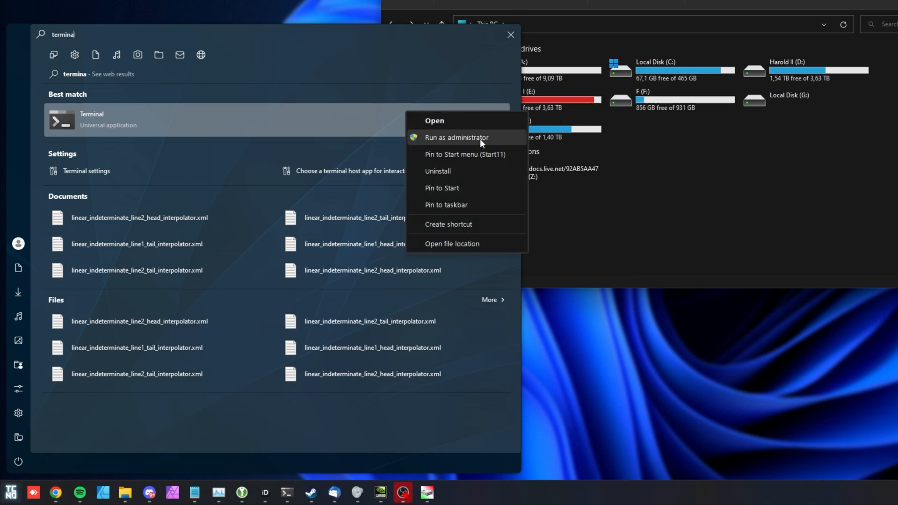
click(455, 137)
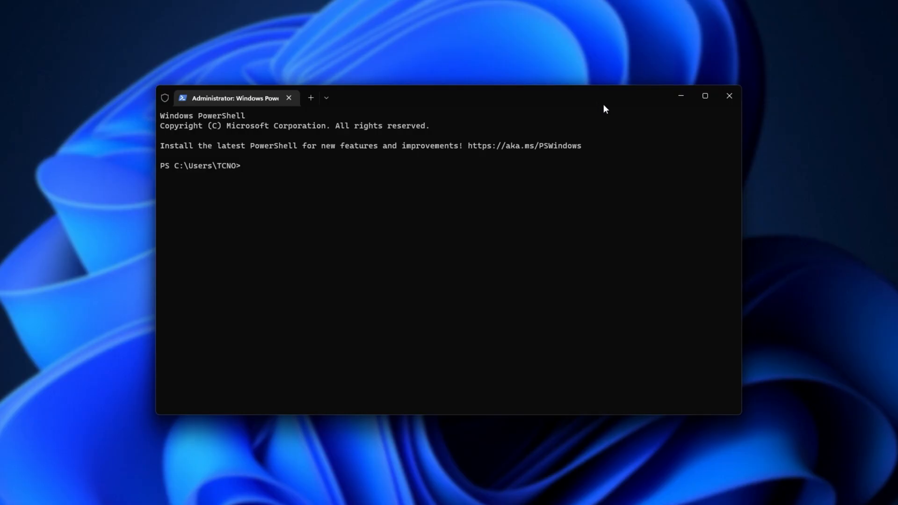
mouse_move(503, 236)
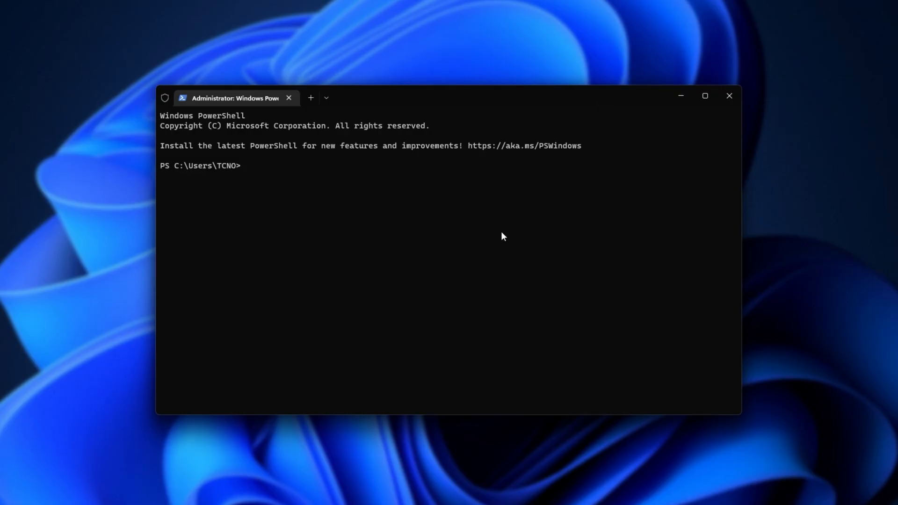
mouse_move(502, 147)
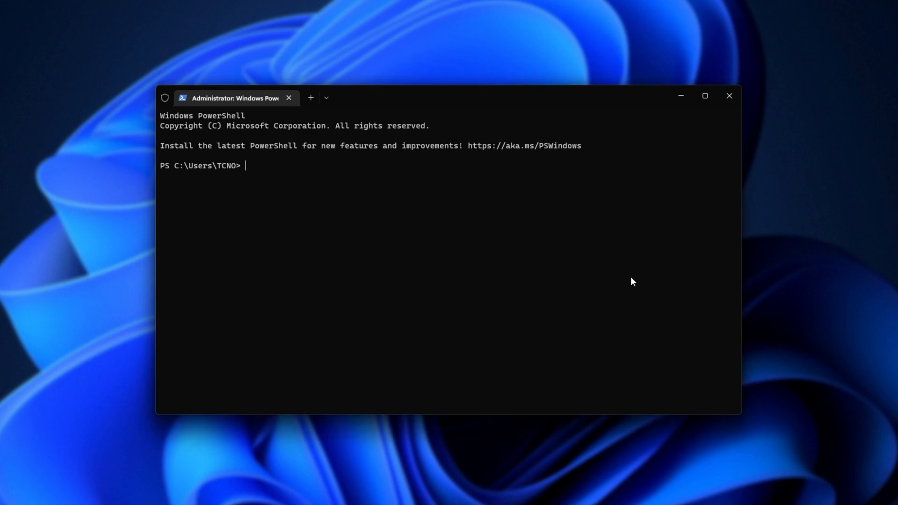
Step: Start diskpart and list the disks to identify the 29 GB USB drive as Disk 7
text(diskpart)
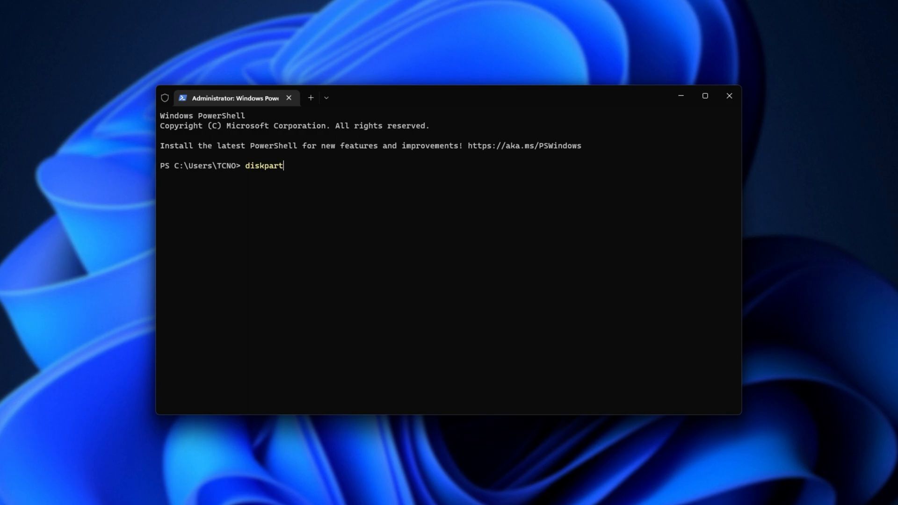
key(Return)
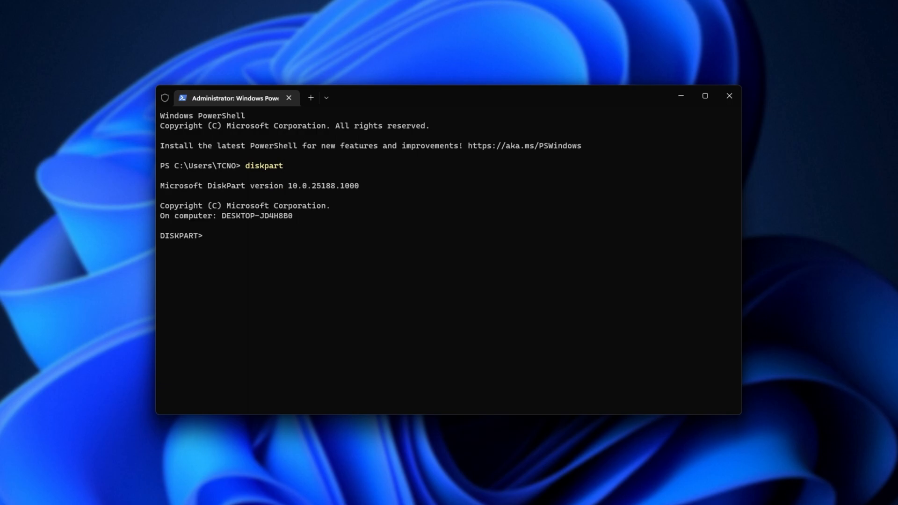
mouse_move(736, 248)
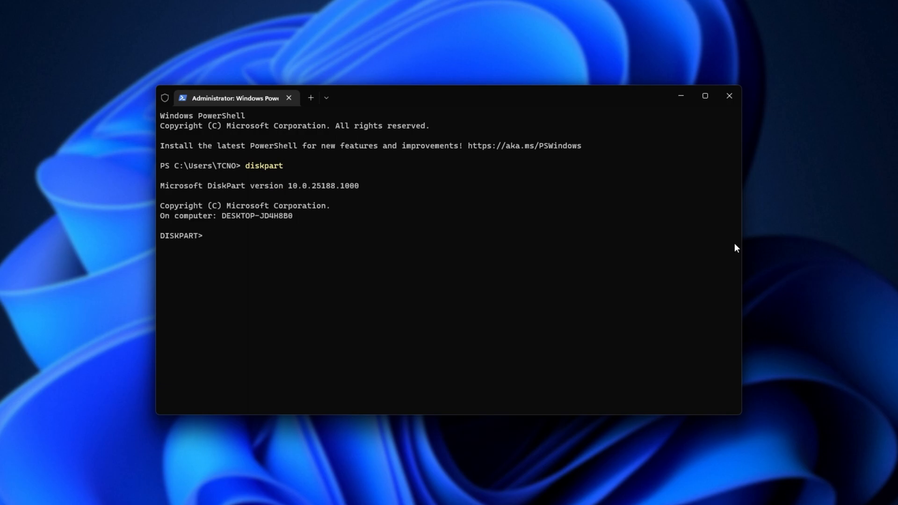
text(list disk)
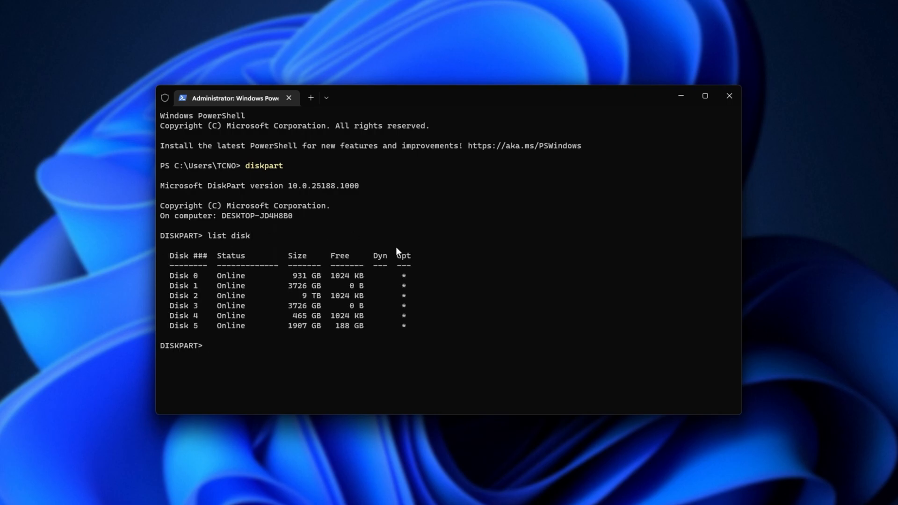
mouse_move(599, 344)
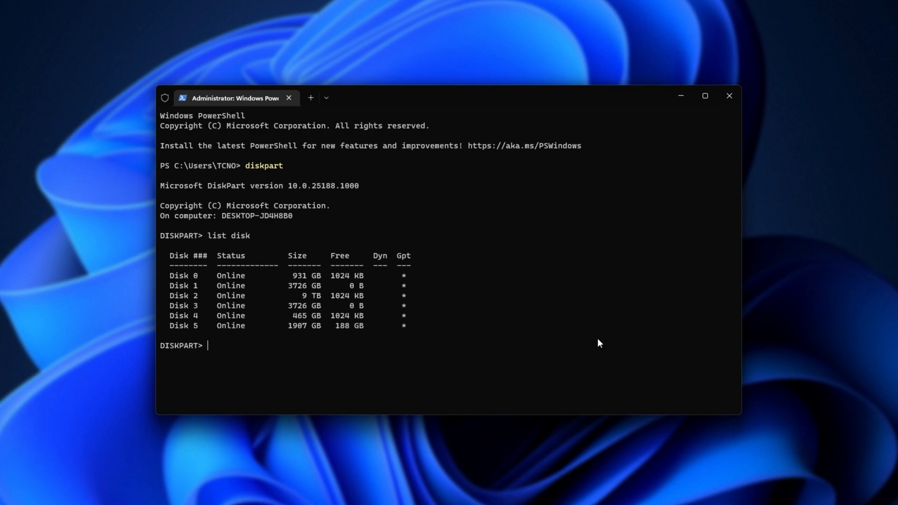
text(list disk)
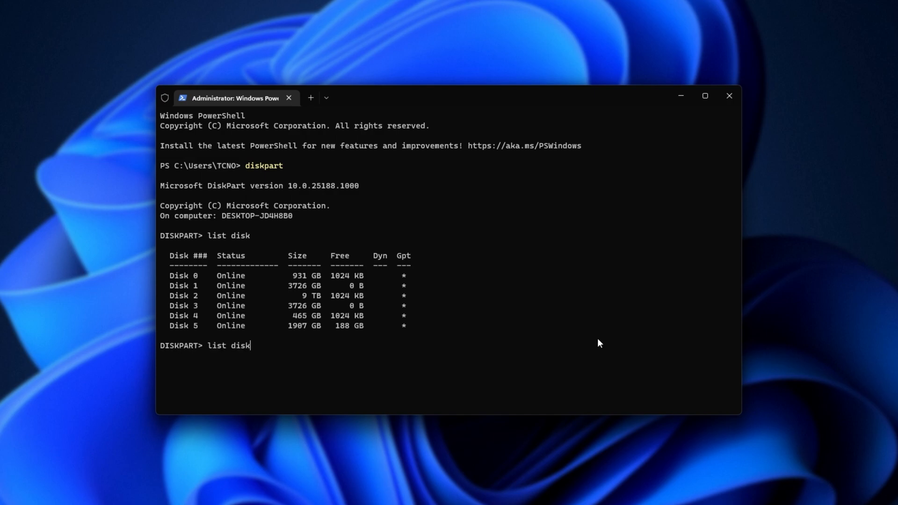
key(Return)
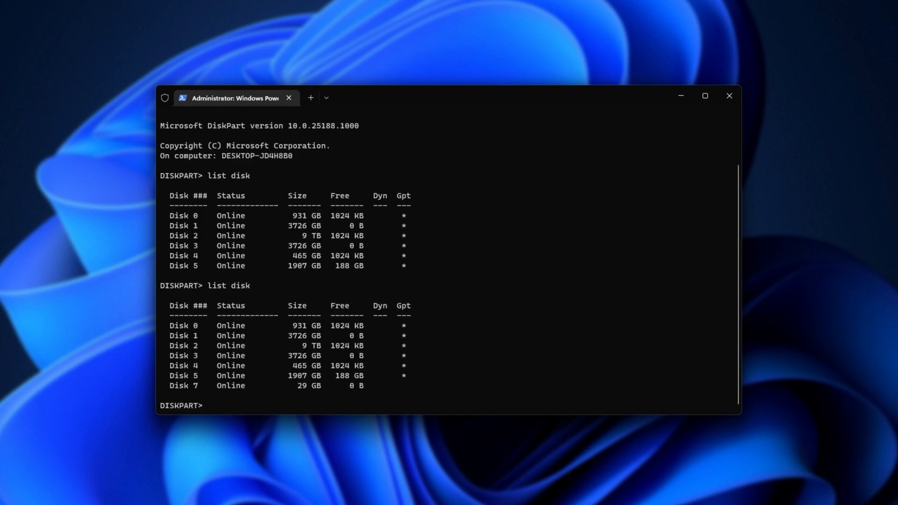
mouse_move(464, 359)
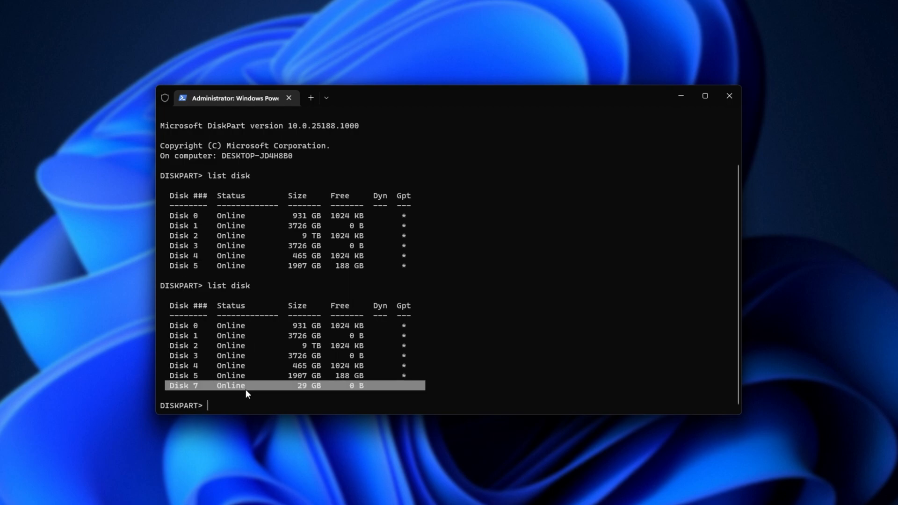
mouse_move(282, 395)
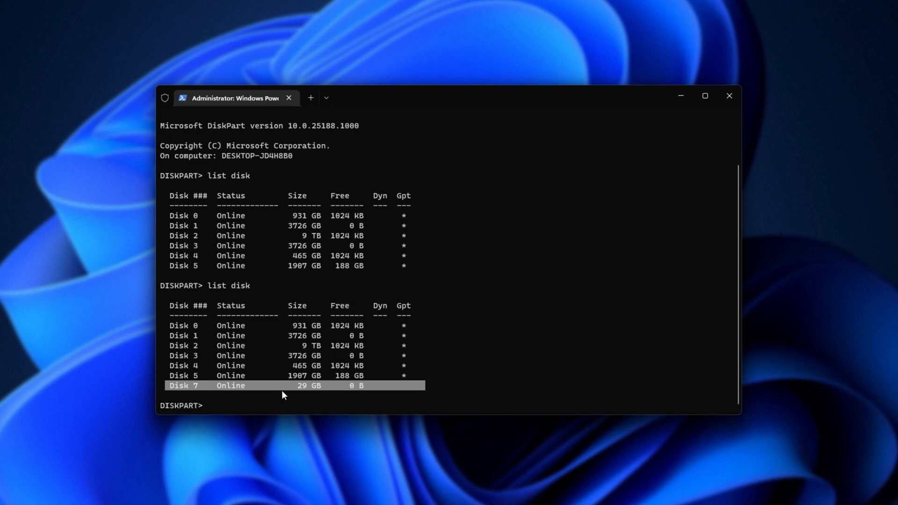
mouse_move(189, 394)
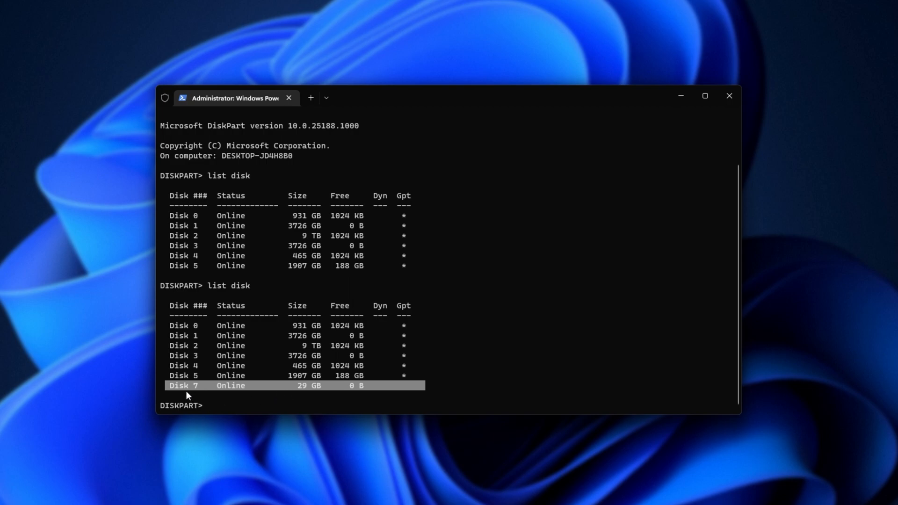
mouse_move(310, 395)
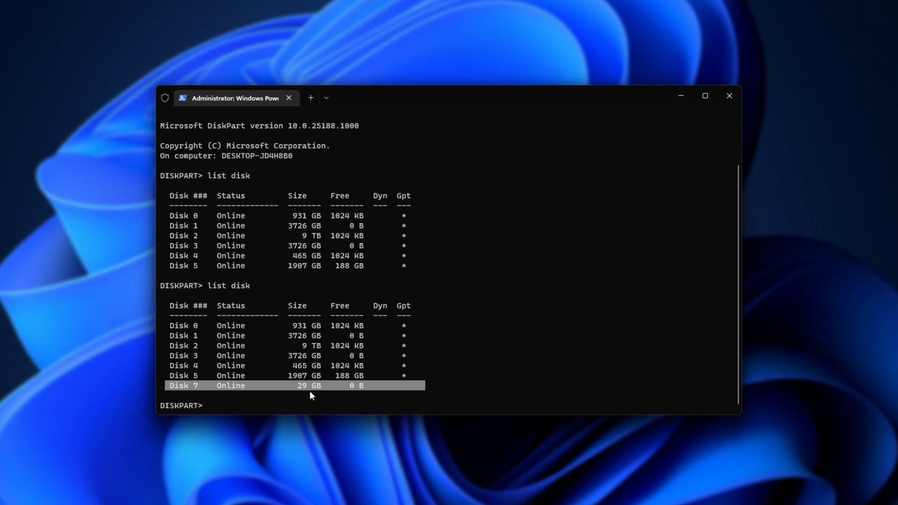
mouse_move(232, 400)
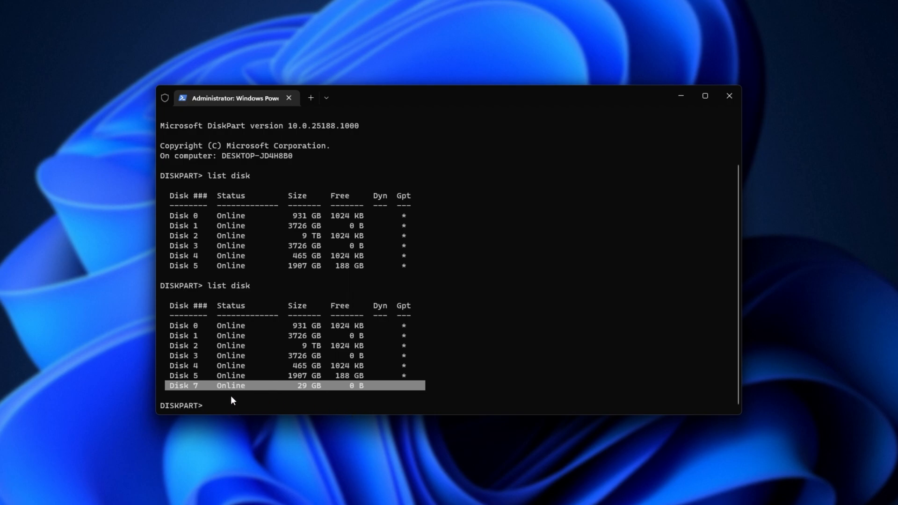
mouse_move(302, 221)
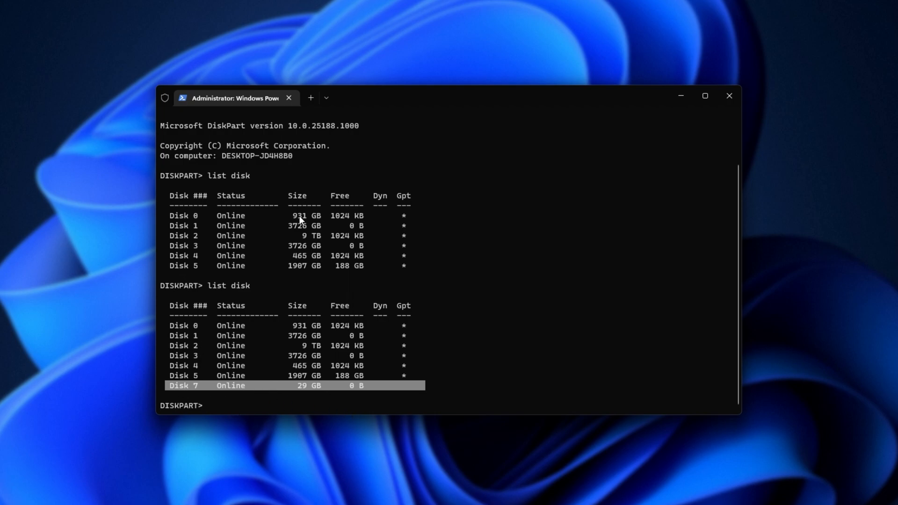
mouse_move(480, 321)
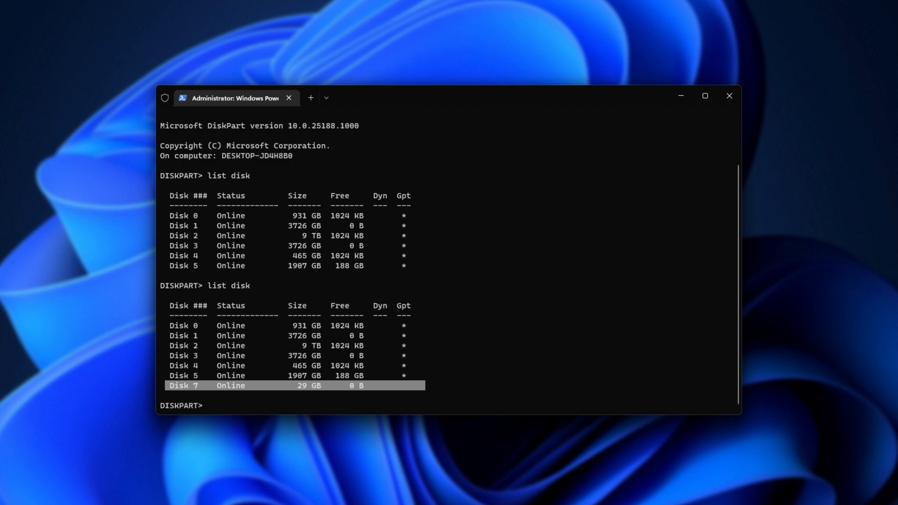
Step: Select disk 7, clean it completely, then convert it to MBR
text(select)
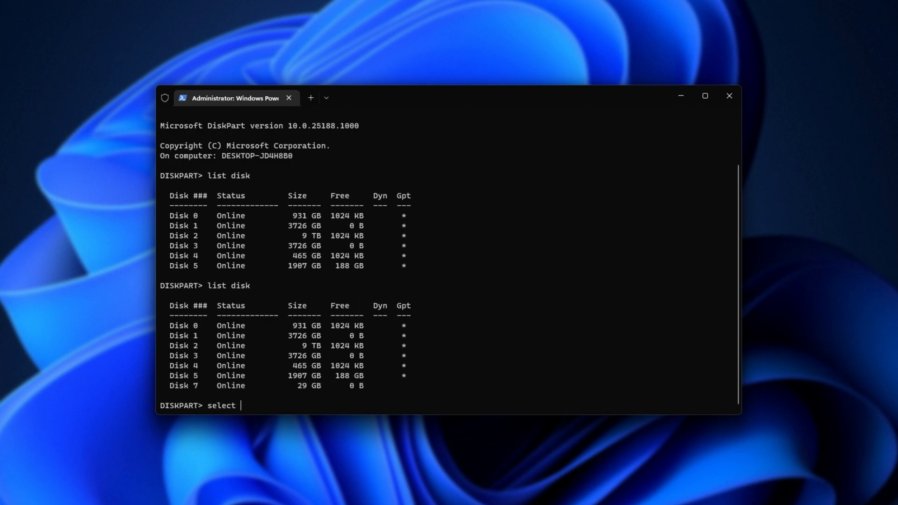
text(disk)
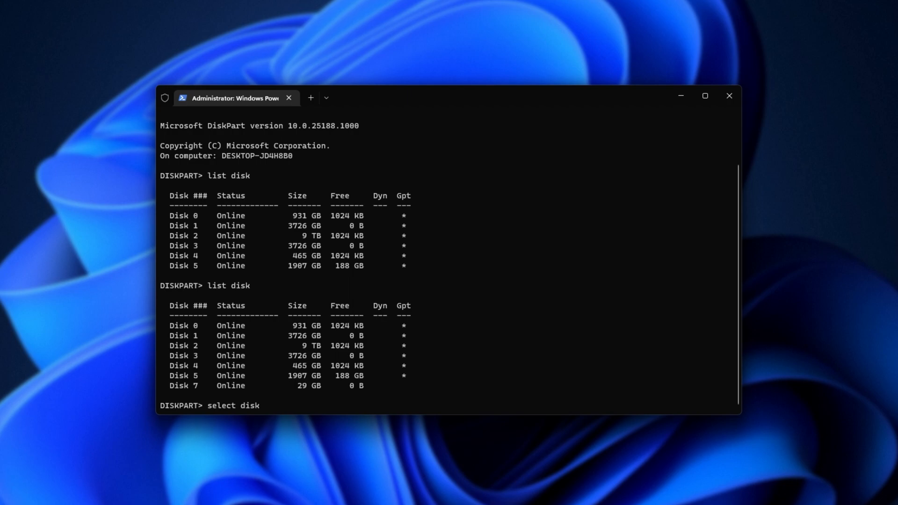
mouse_move(447, 379)
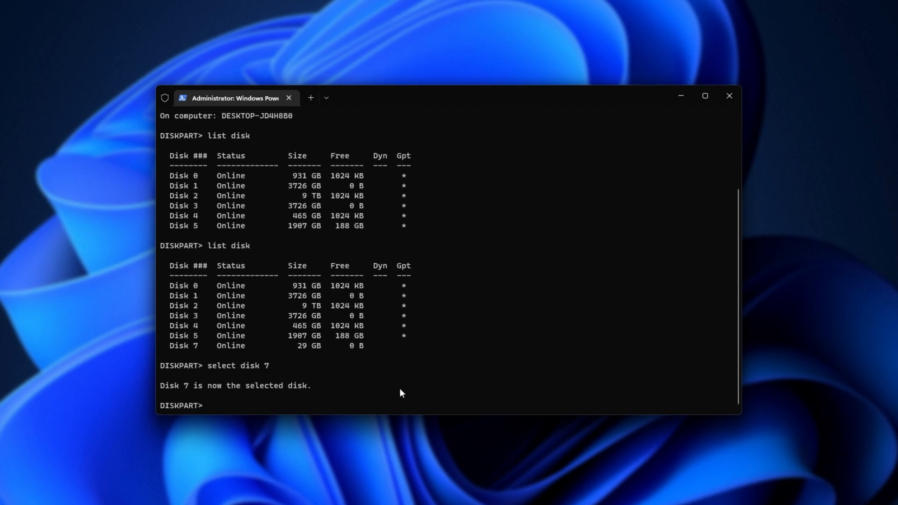
mouse_move(384, 369)
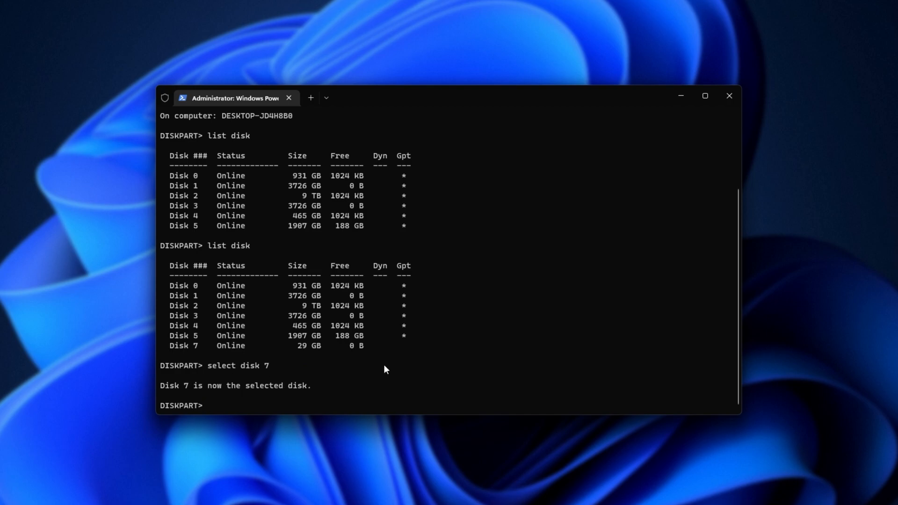
text(clean)
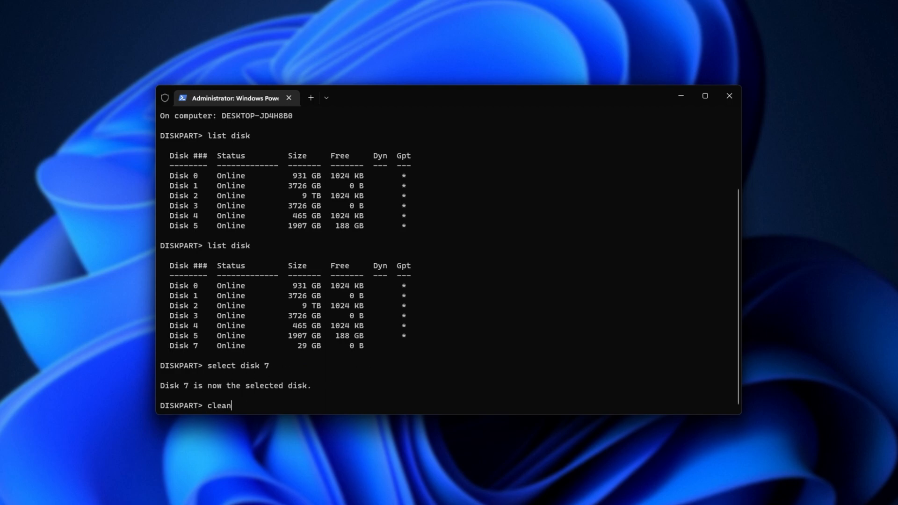
key(Return)
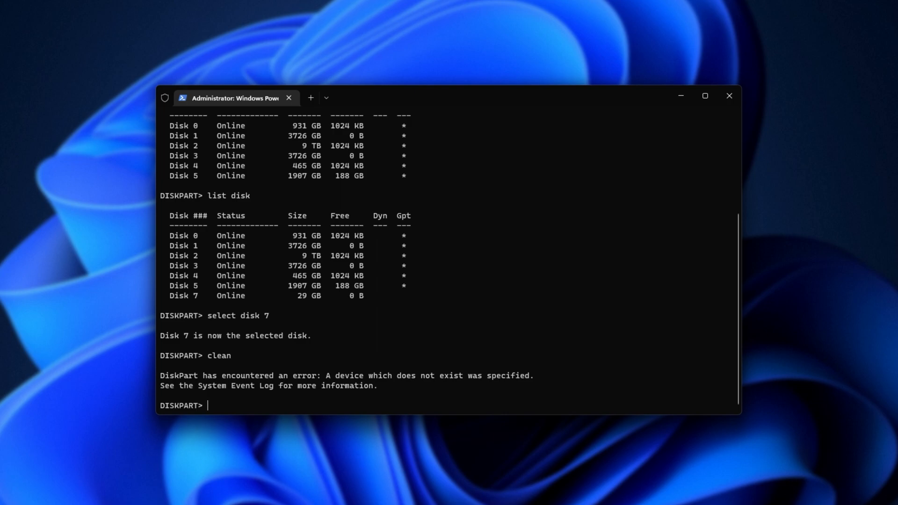
key(Return)
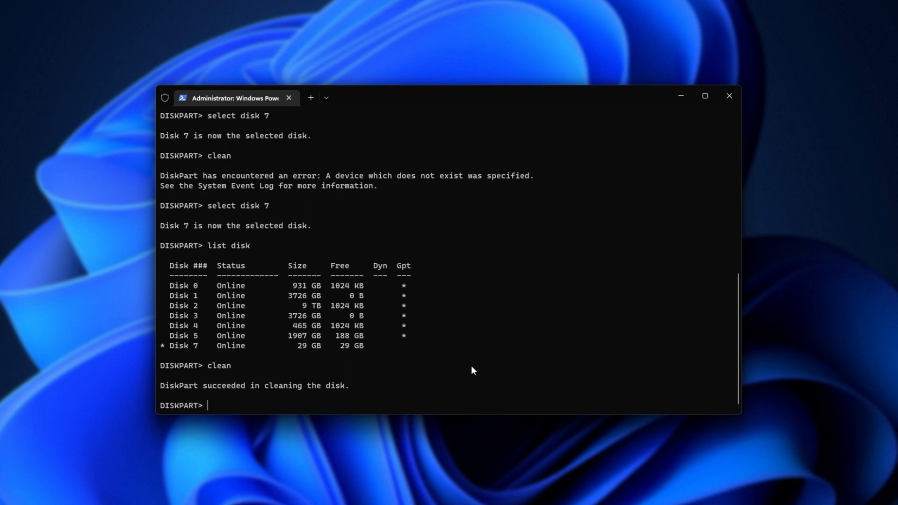
text(convert m)
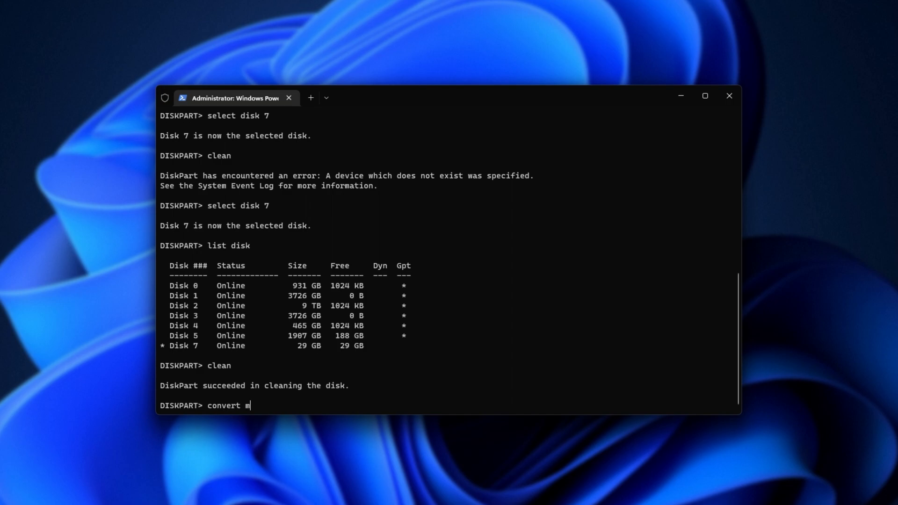
text(br)
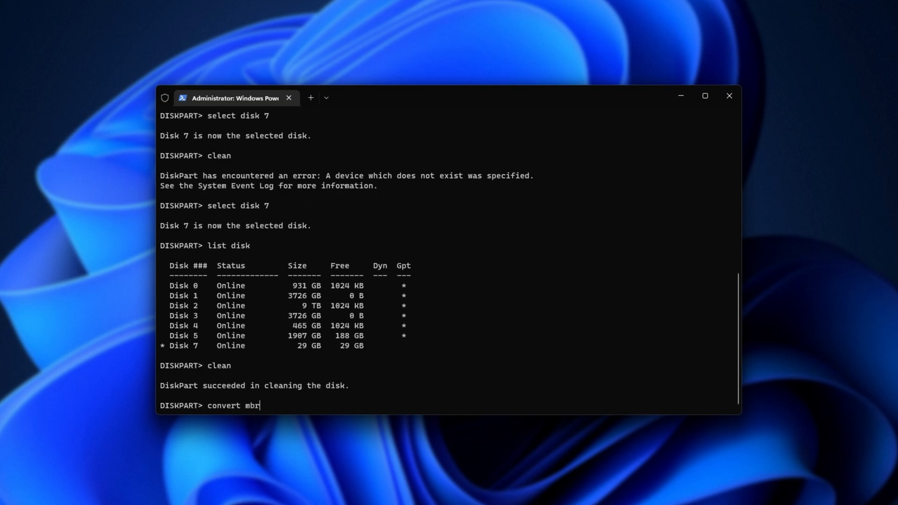
key(Return)
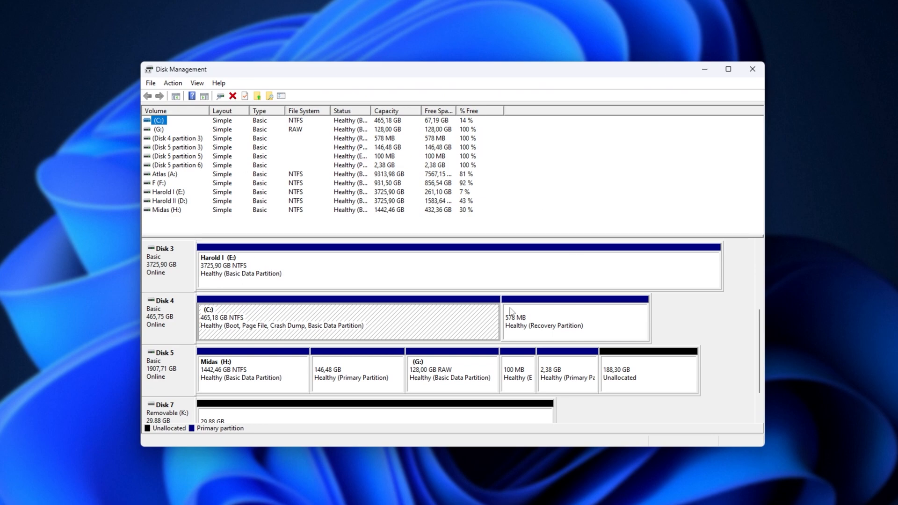
mouse_move(679, 255)
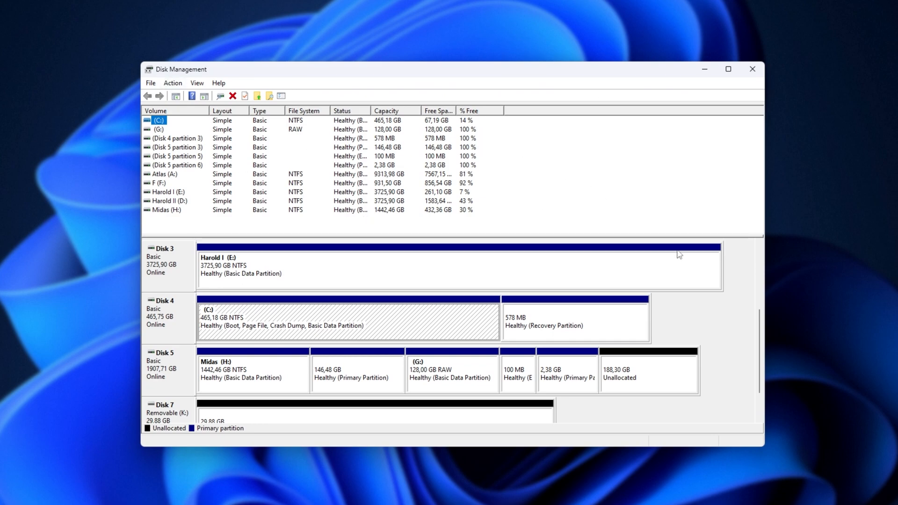
mouse_move(373, 180)
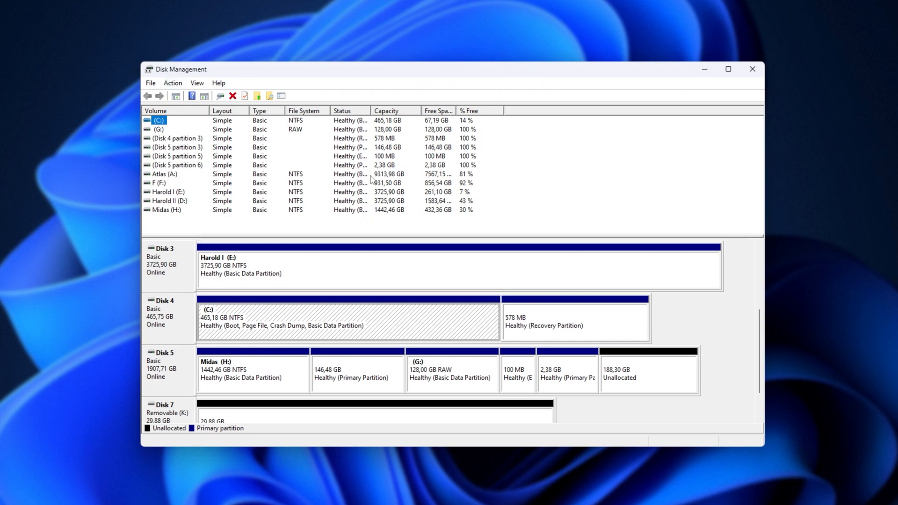
mouse_move(580, 251)
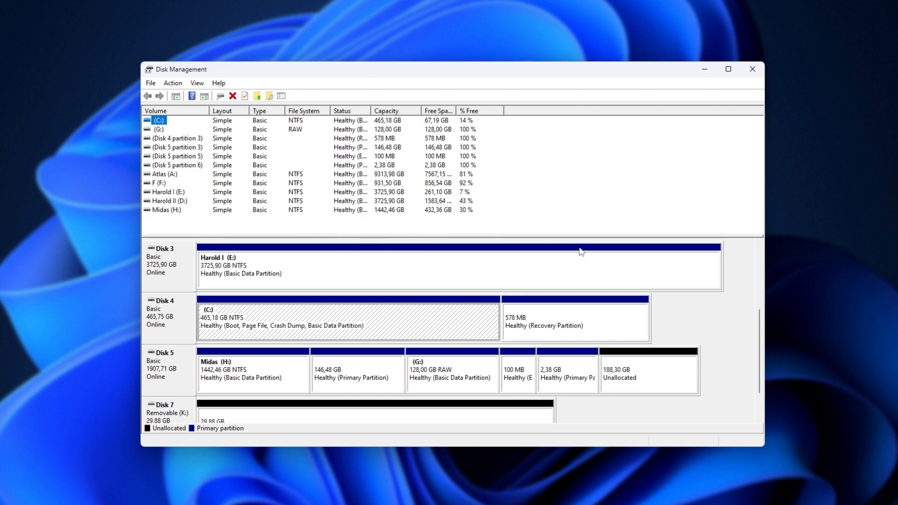
mouse_move(368, 385)
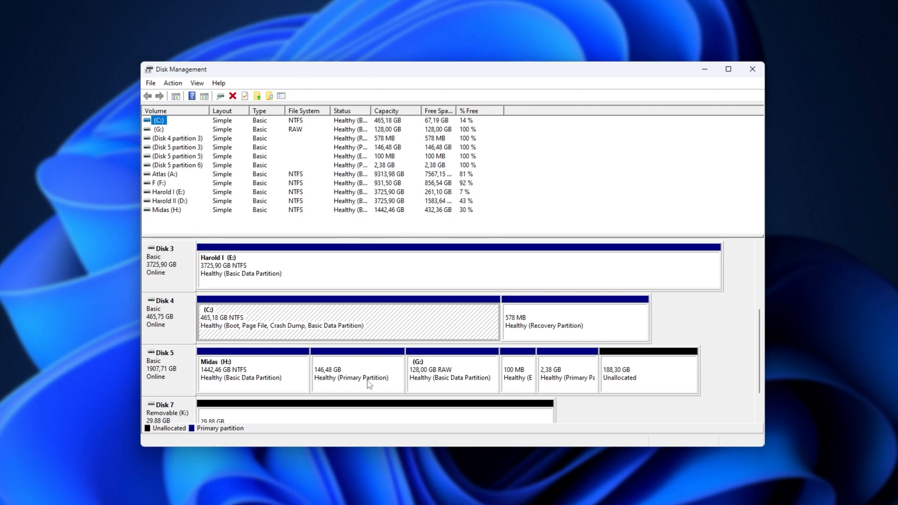
Step: Scroll Disk Management to the removable 29,88 GB Disk 7 and select its unallocated space
scroll(down, 3)
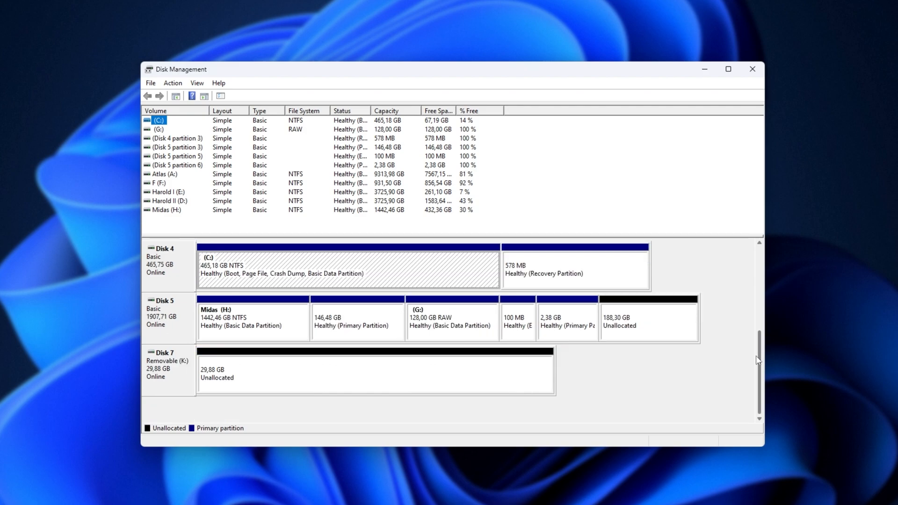
click(270, 372)
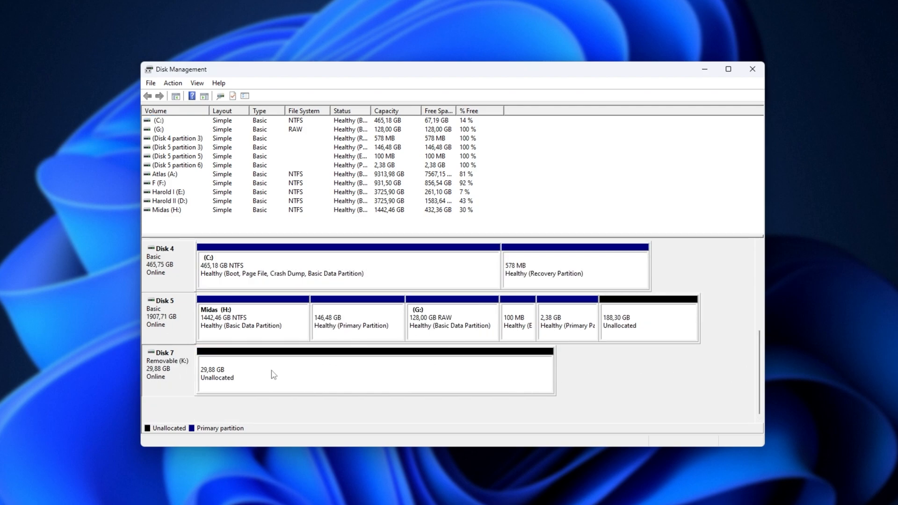
mouse_move(186, 379)
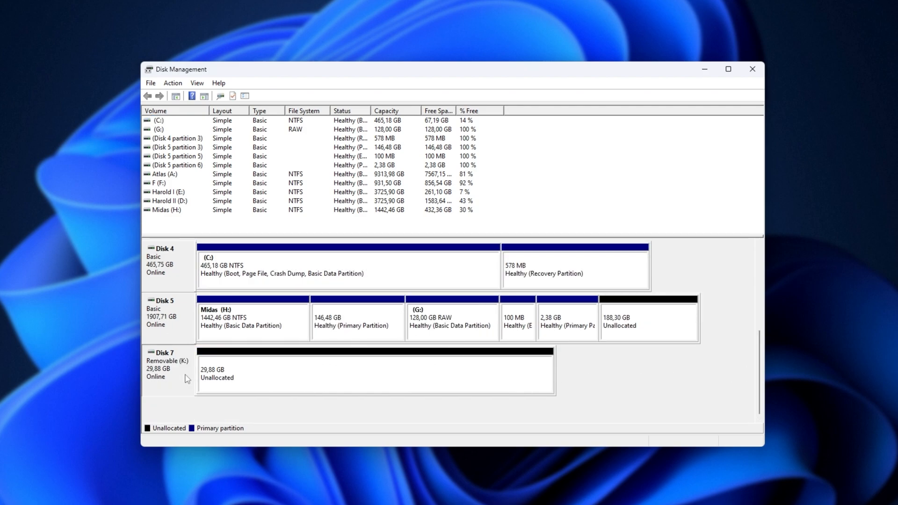
mouse_move(257, 377)
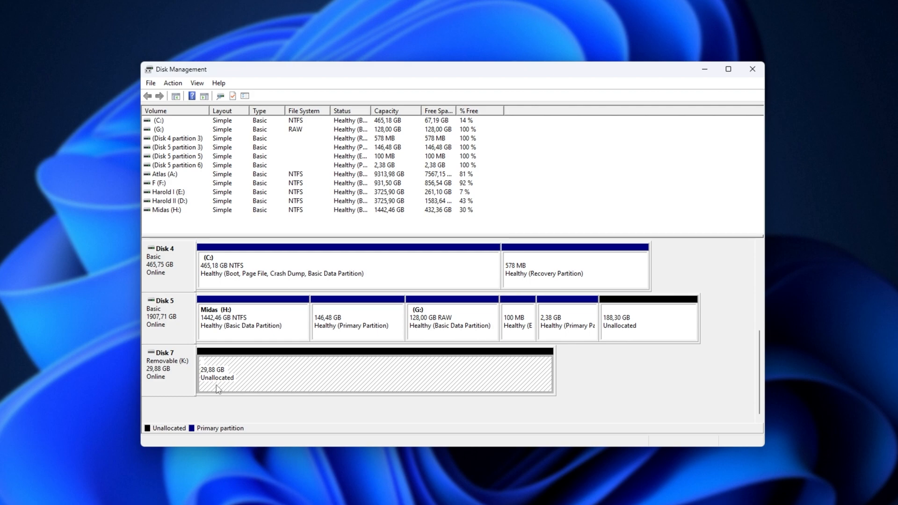
mouse_move(411, 362)
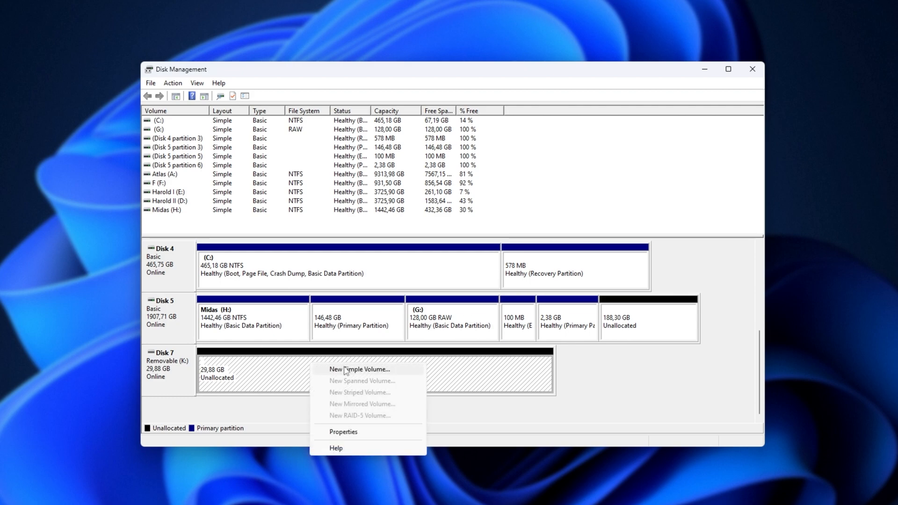
Step: Run the New Simple Volume wizard: 30590 MB, letter I, FAT32 quick format, and finish
click(360, 369)
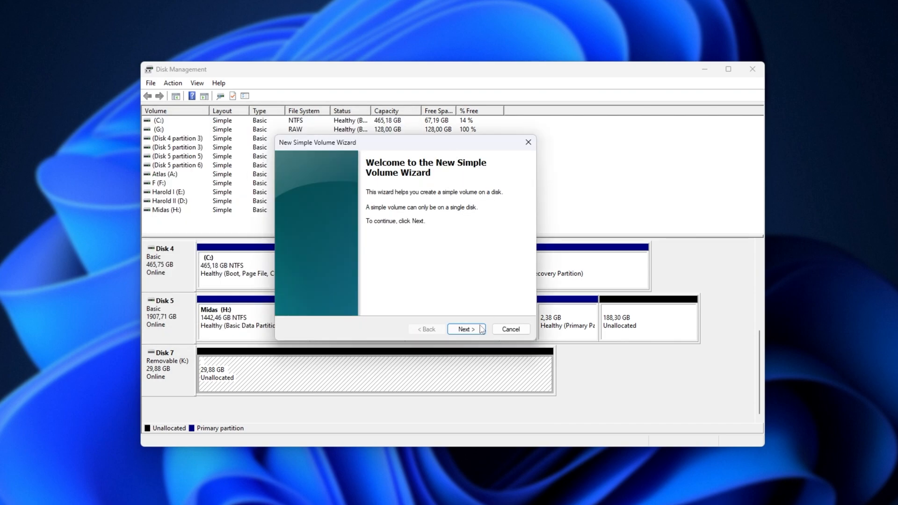
click(466, 328)
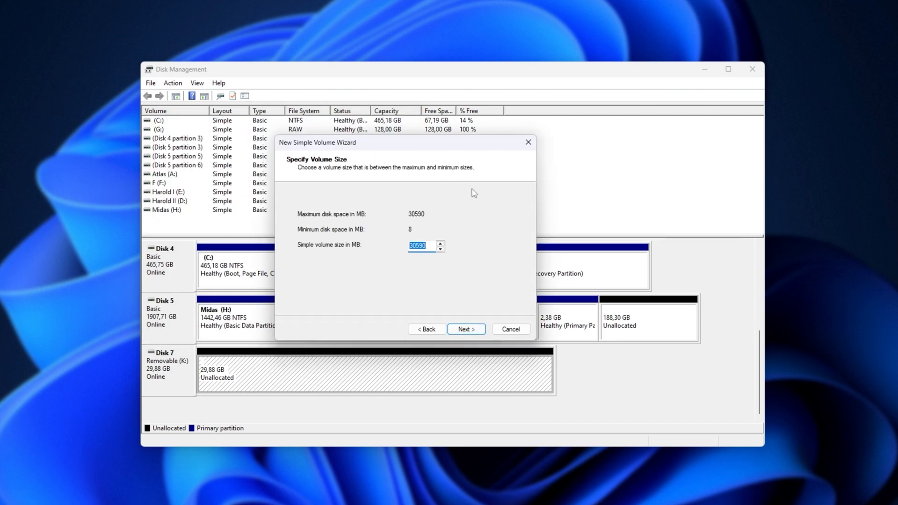
click(466, 329)
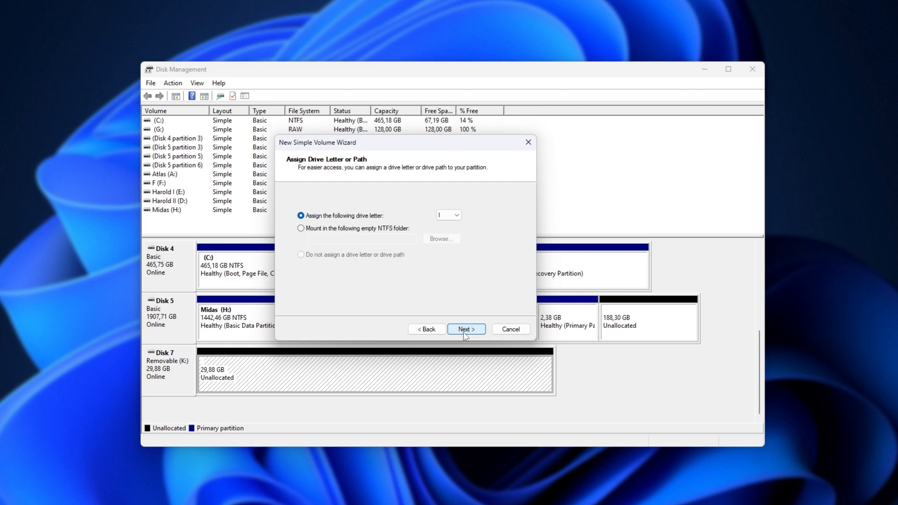
mouse_move(459, 219)
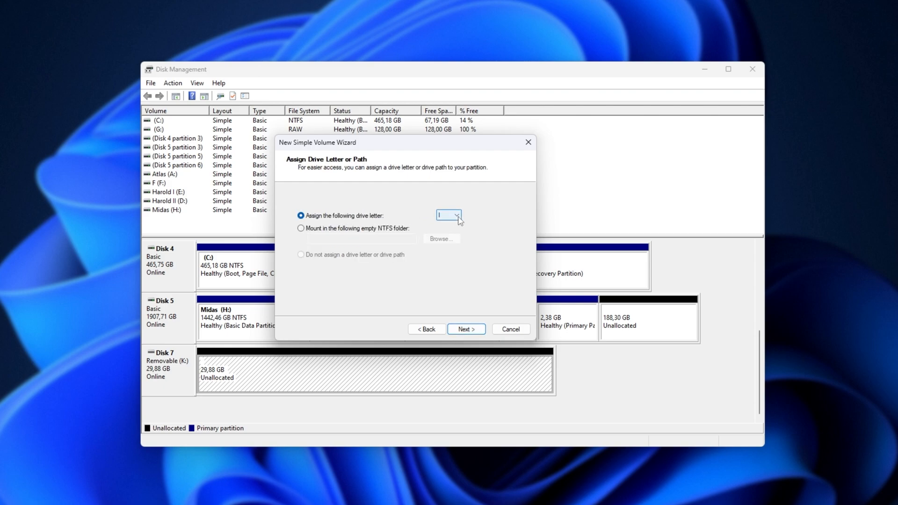
click(466, 329)
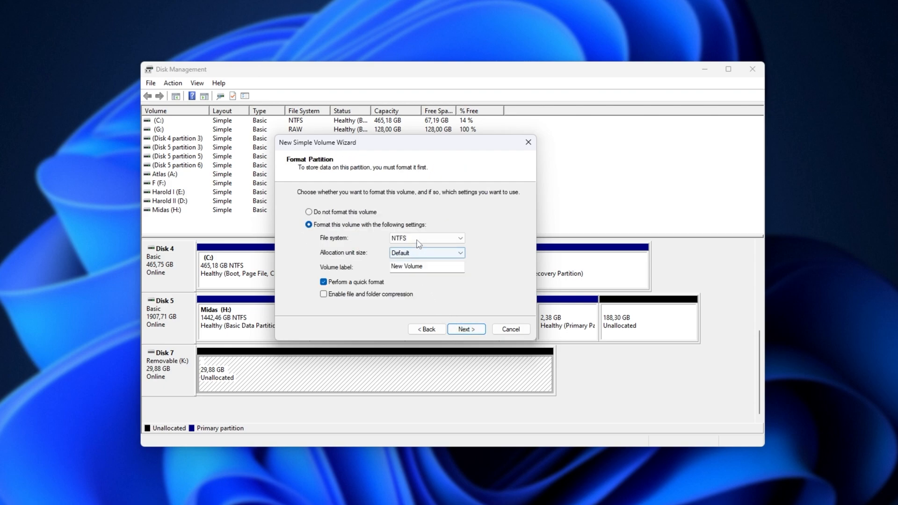
click(460, 238)
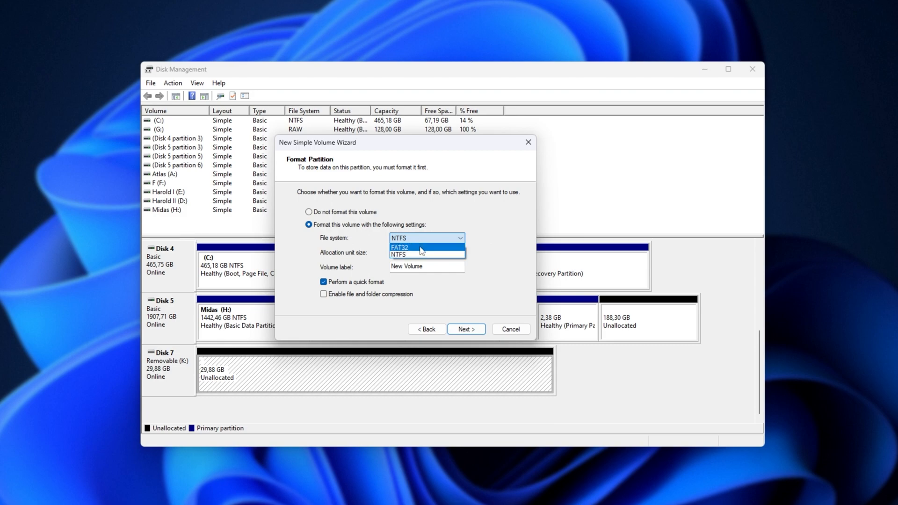
click(400, 247)
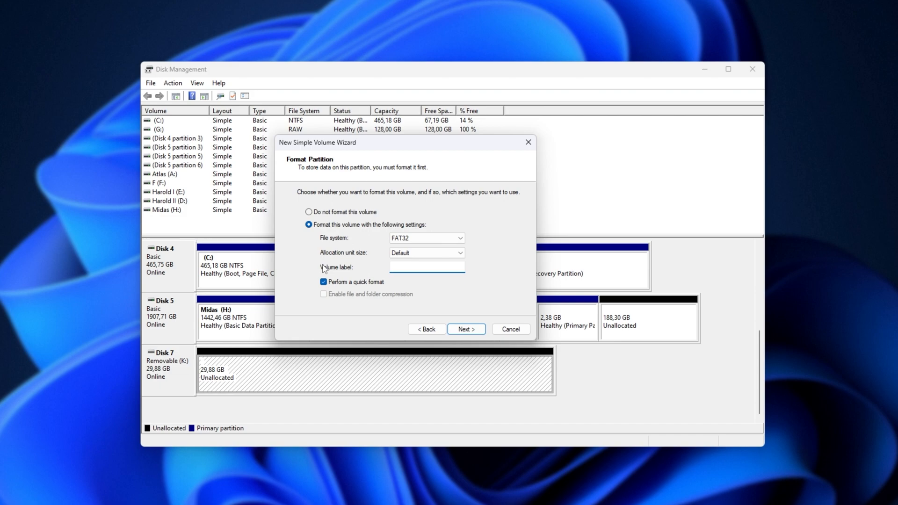
click(466, 329)
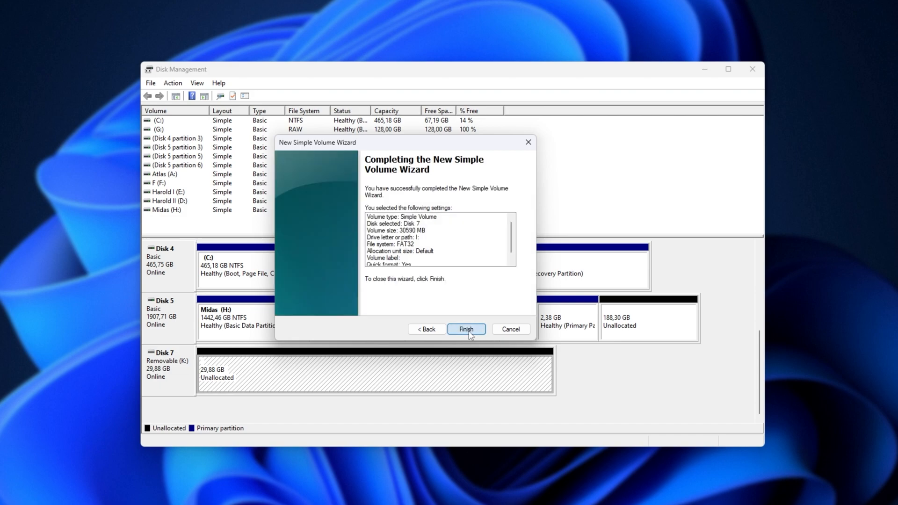
click(465, 329)
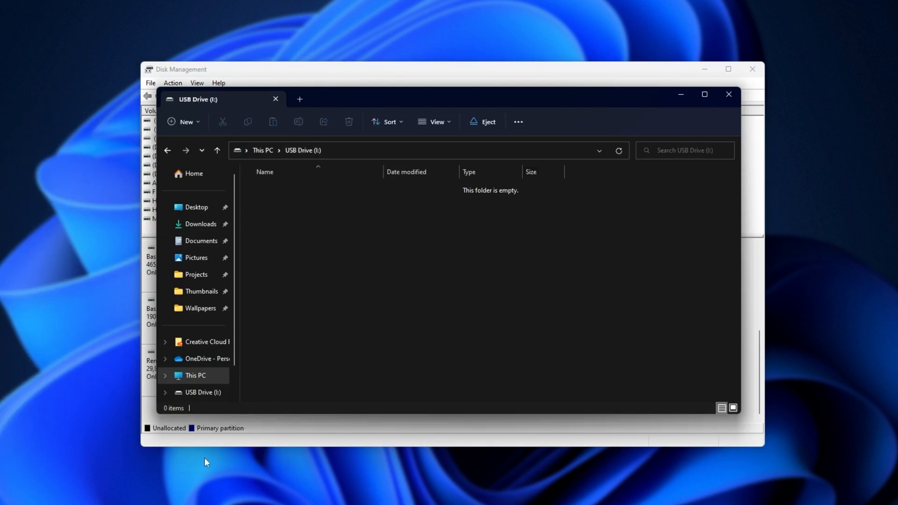
mouse_move(224, 223)
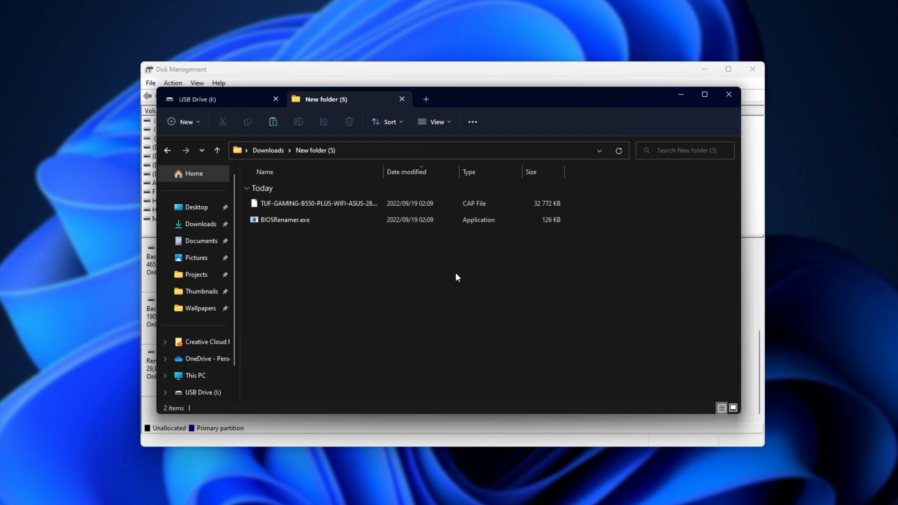
Step: Run BIOSRenamer.exe in Downloads and select the renamed TGB550PW.CAP file
click(284, 219)
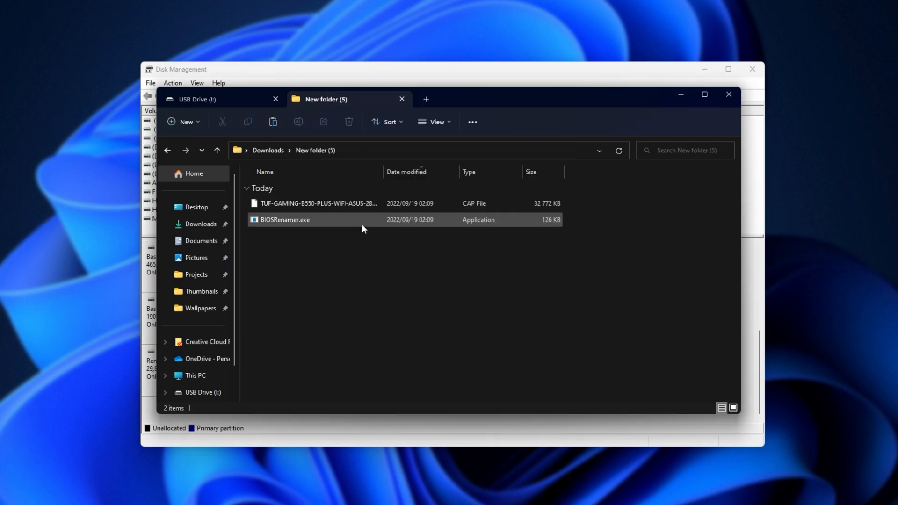
click(284, 219)
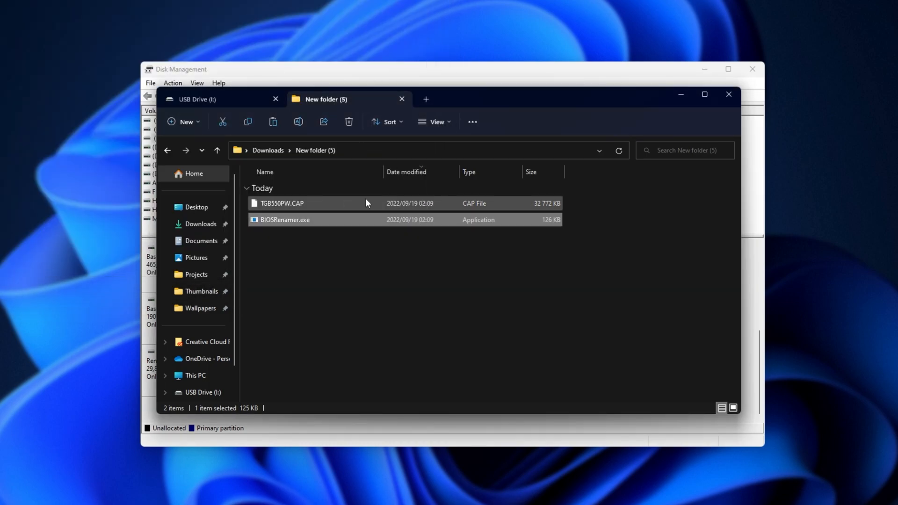
click(280, 203)
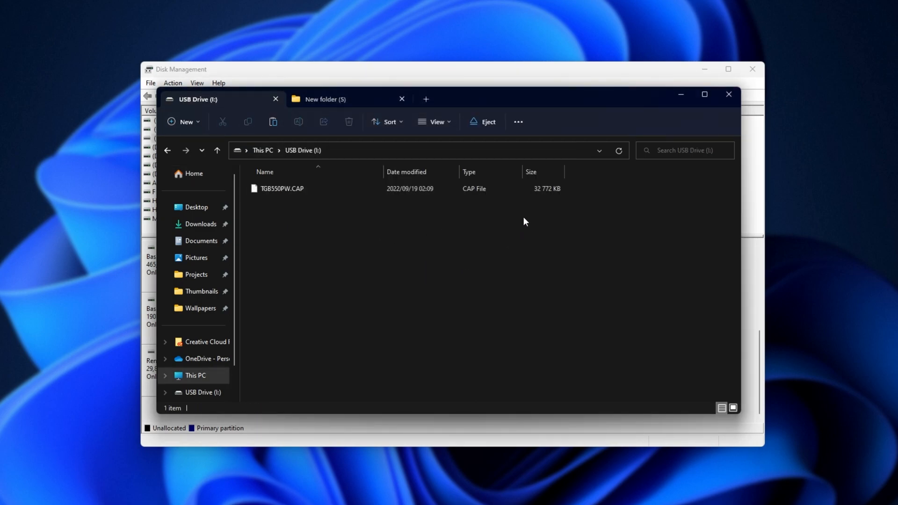
mouse_move(486, 121)
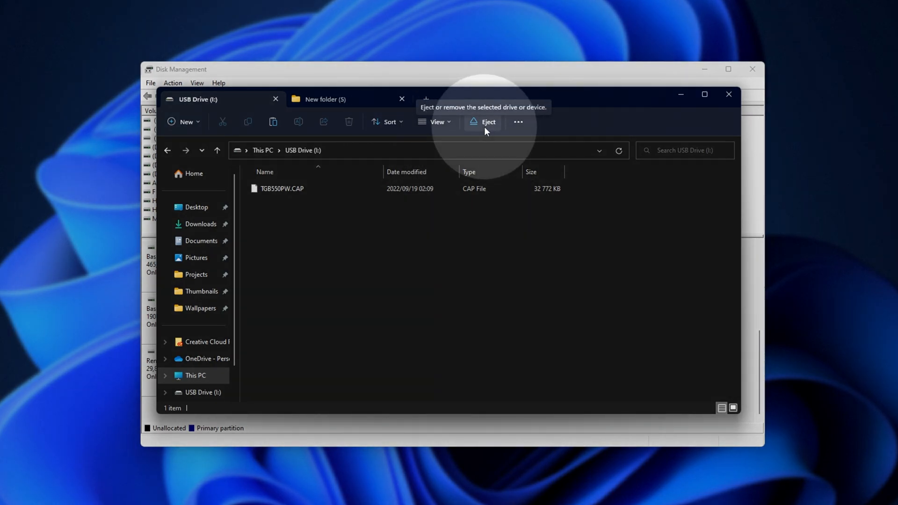
mouse_move(594, 245)
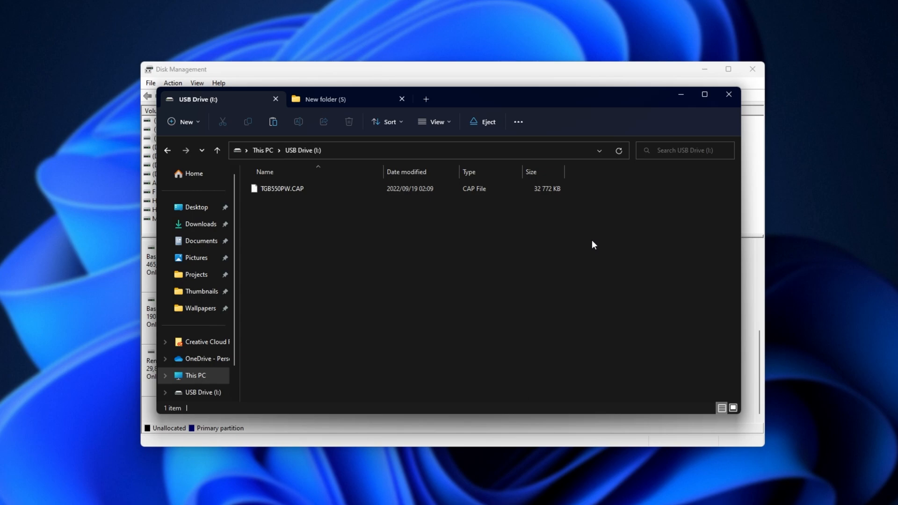
mouse_move(580, 246)
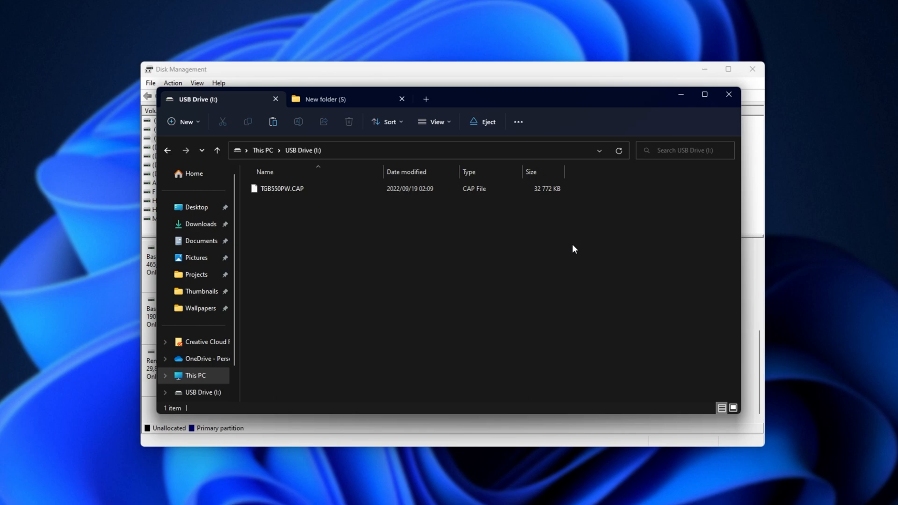
mouse_move(304, 206)
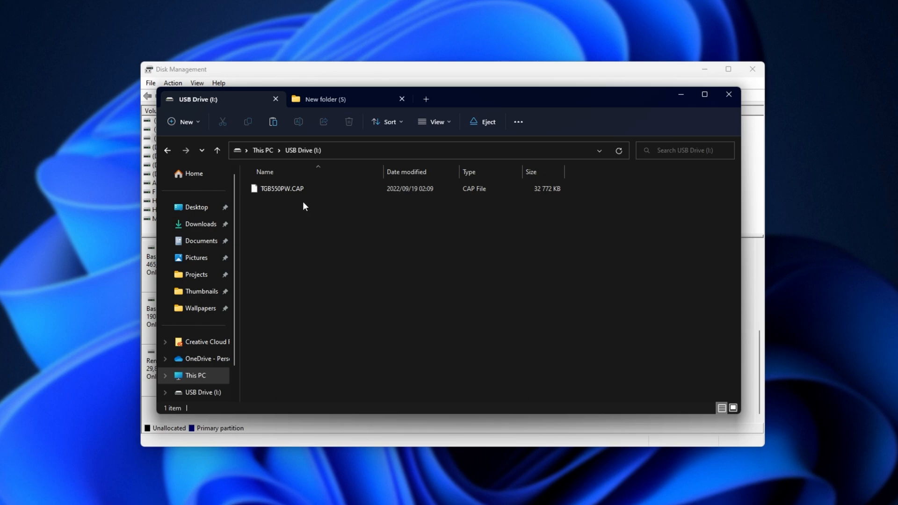
Step: Confirm TGB550PW.CAP is the only item copied onto USB Drive (I:)
click(282, 188)
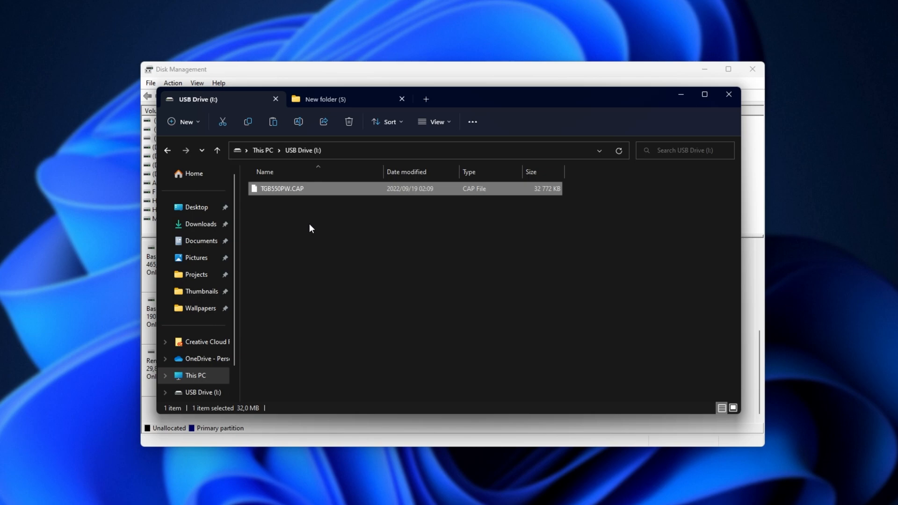
click(300, 224)
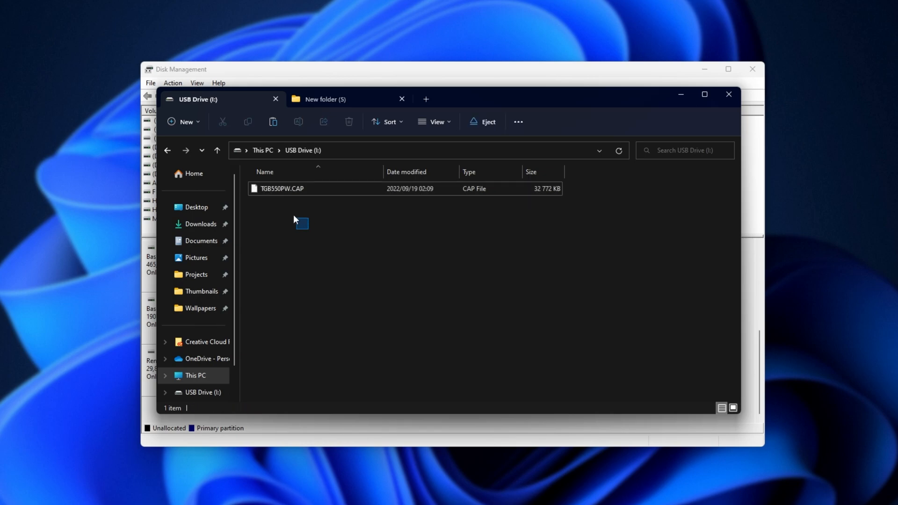
mouse_move(339, 287)
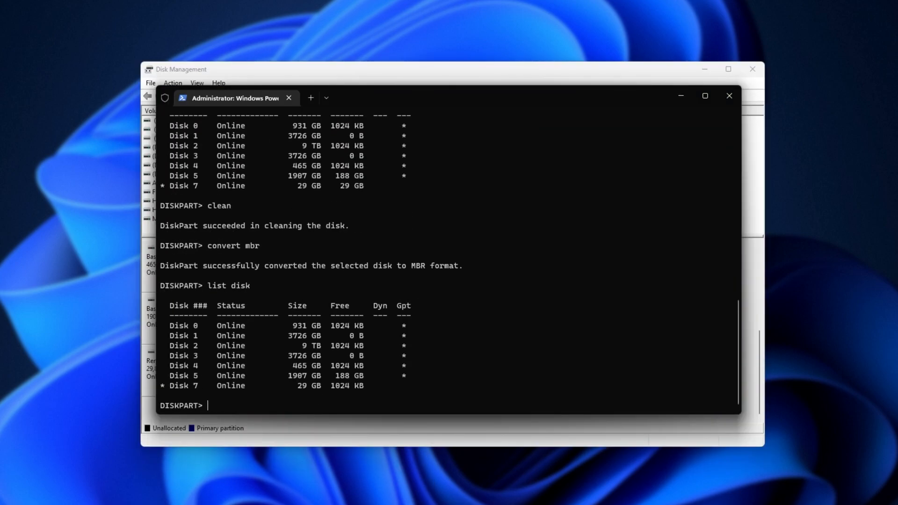
Step: Select disk 7 in diskpart and clean it so the 29,88 GB becomes unallocated again
text(selec)
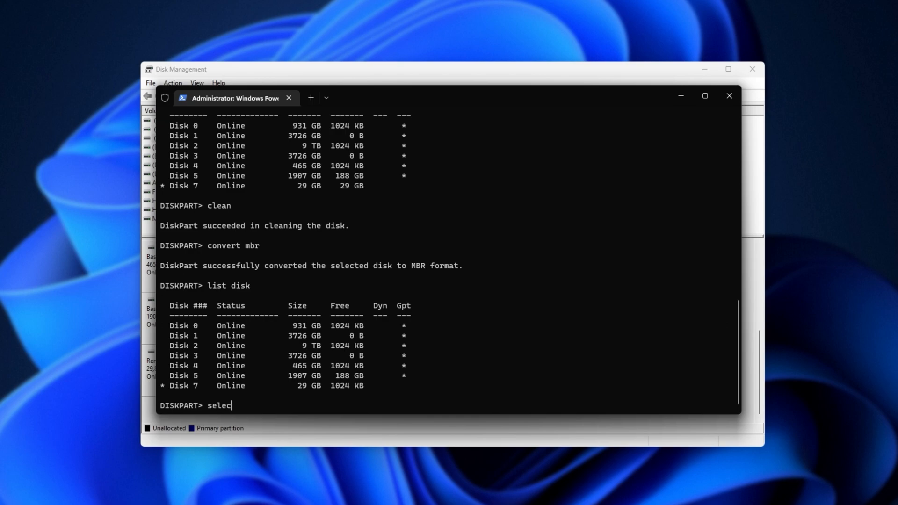
key(Return)
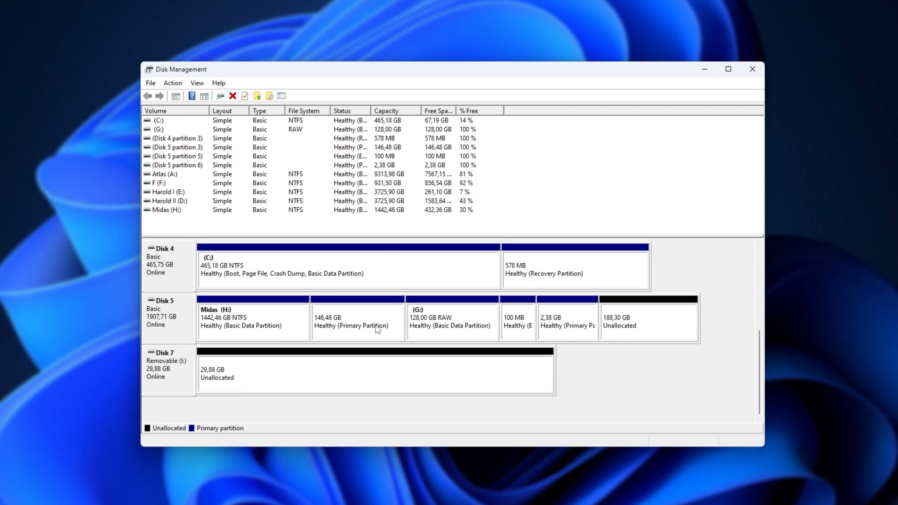
Step: Create a 500 MB FAT volume with letter J on Disk 7's unallocated space via the wizard
right_click(355, 372)
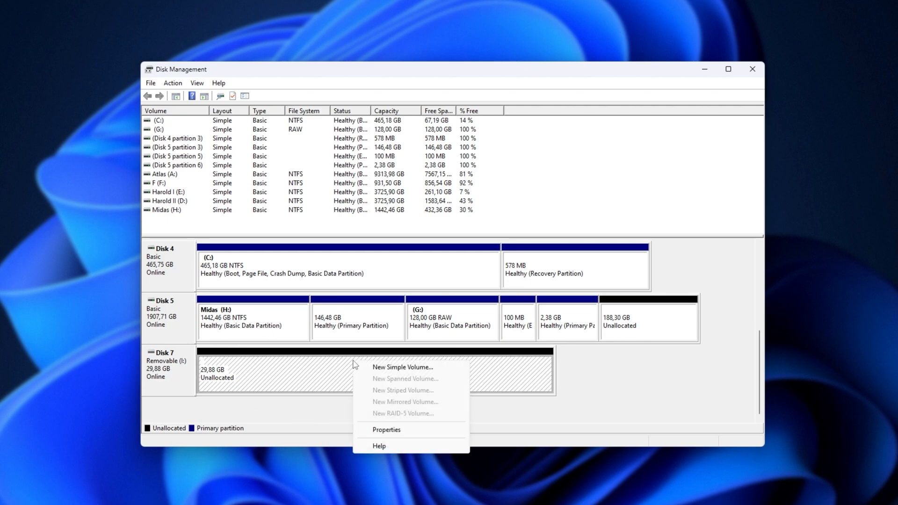
click(403, 367)
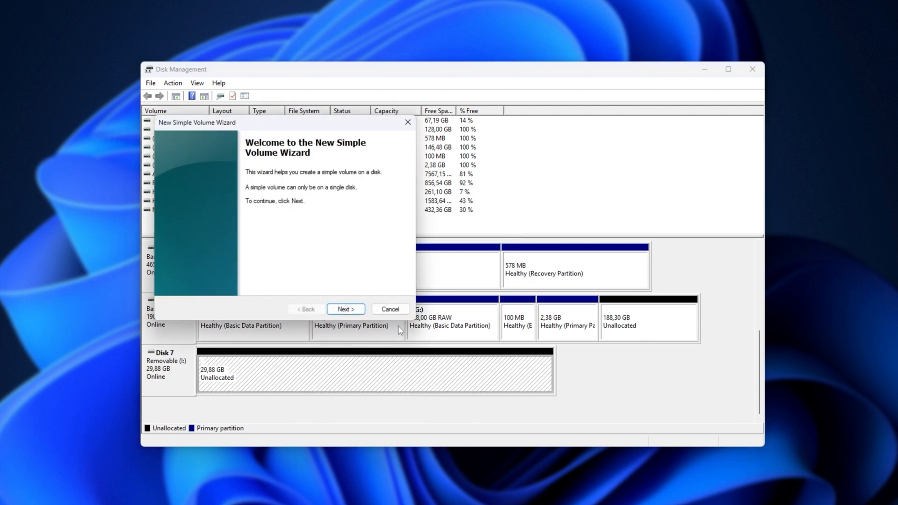
click(345, 309)
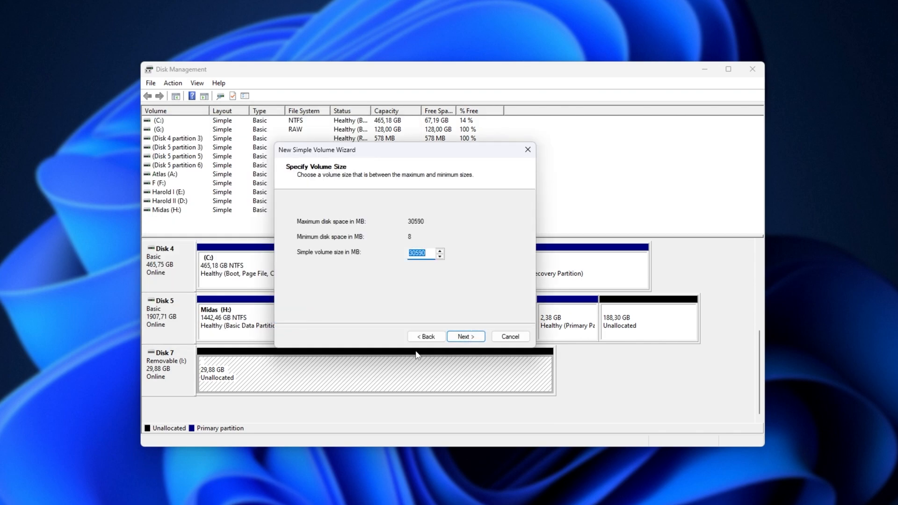
text(50)
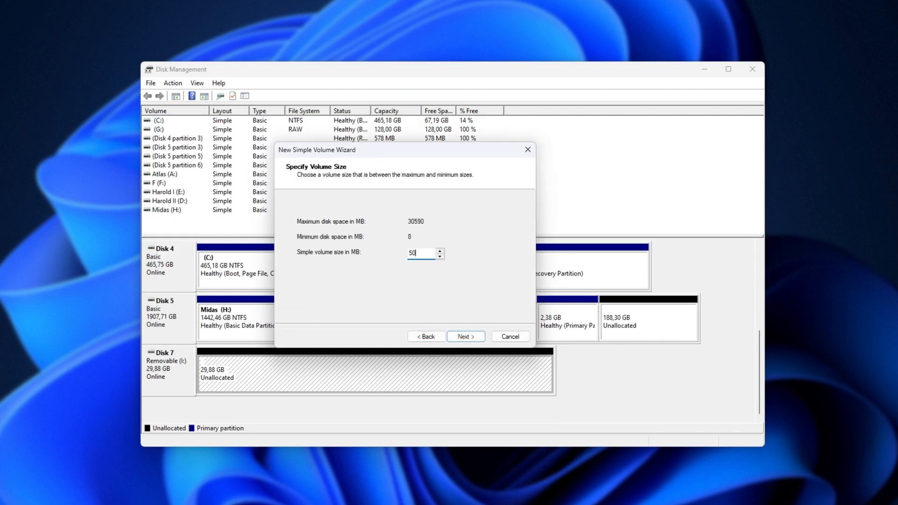
text(0)
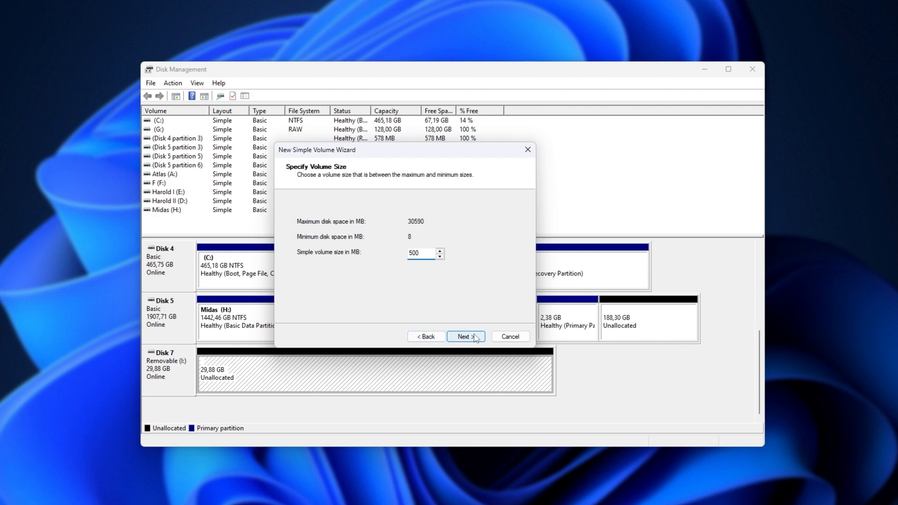
click(465, 336)
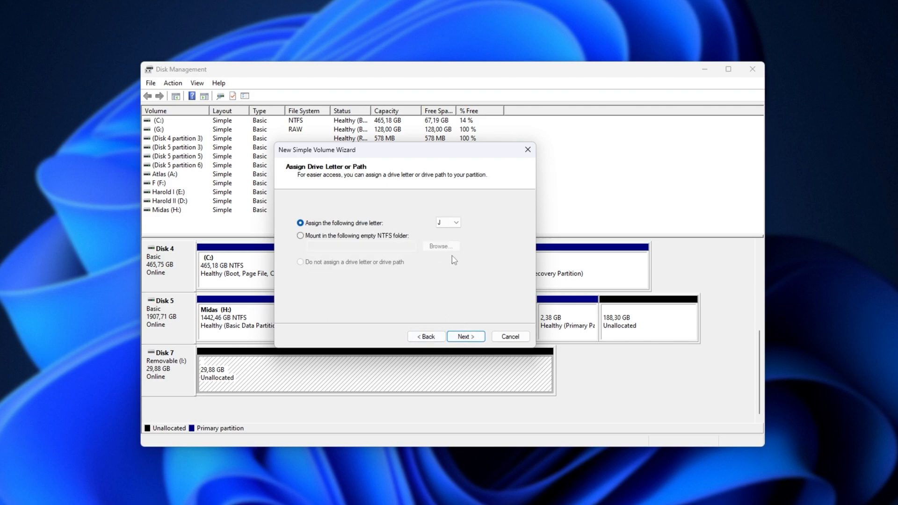
click(466, 336)
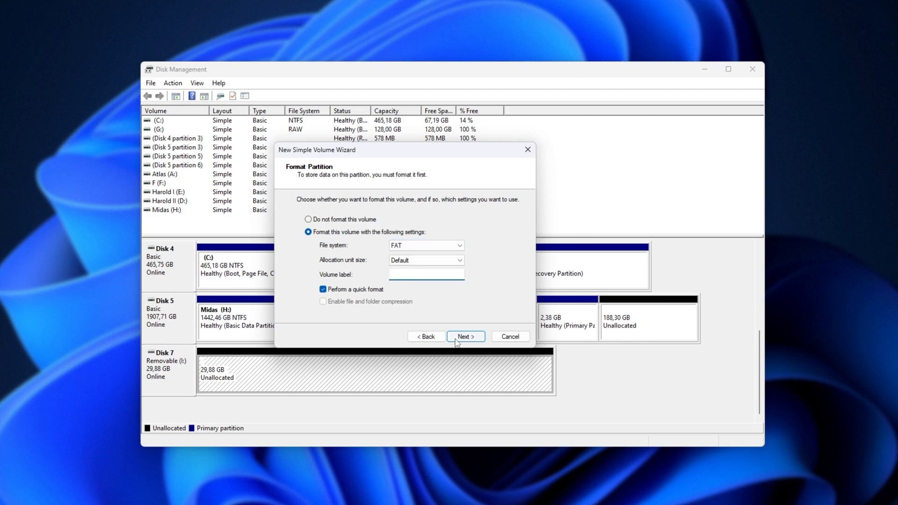
click(465, 336)
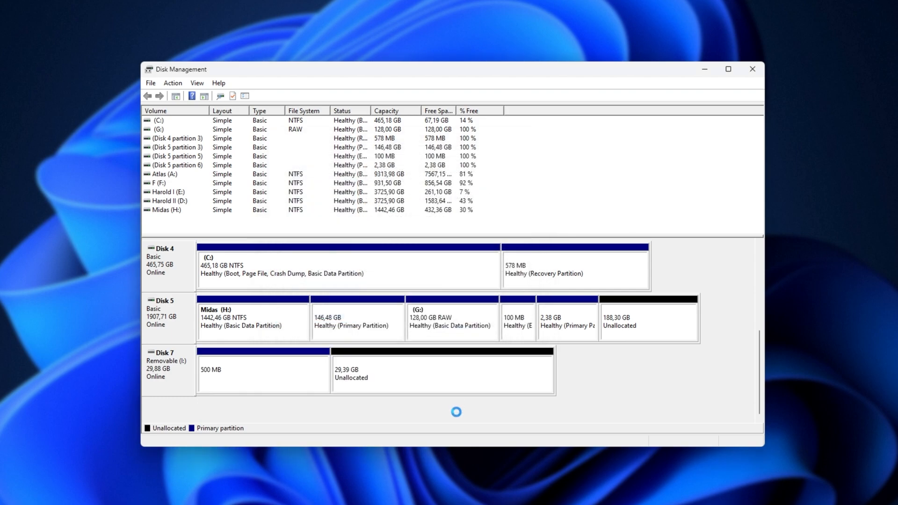
mouse_move(286, 358)
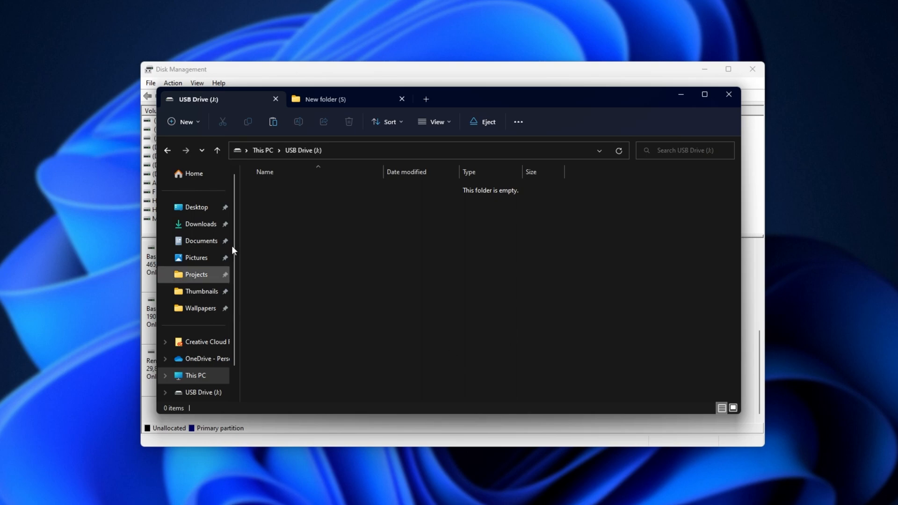
Step: Paste TGB550PW.CAP from the other tab into USB Drive (J:)
click(326, 99)
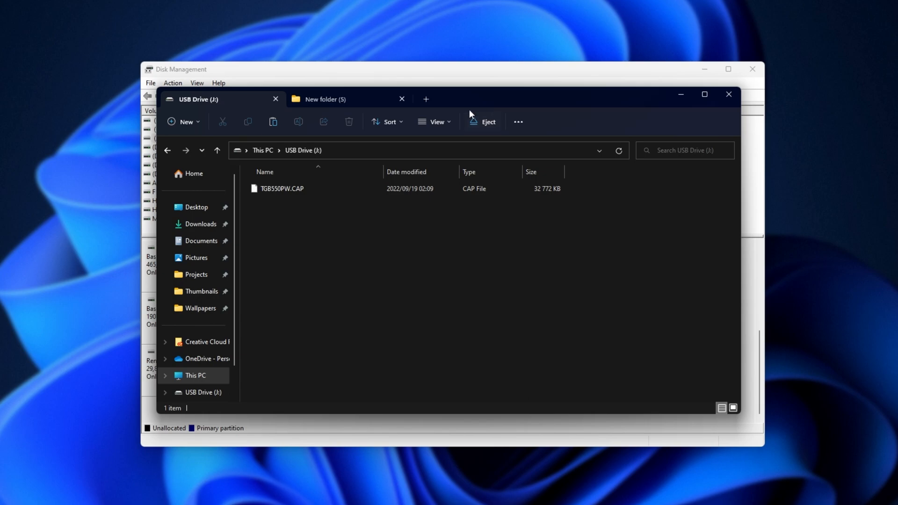
mouse_move(488, 121)
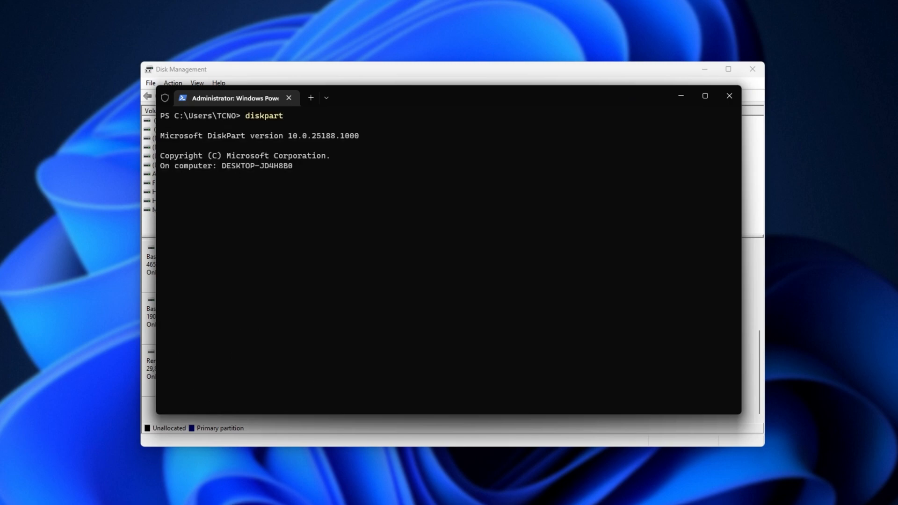
Step: List disks and select disk 7 in diskpart to clean it back to fully unallocated
text(list disk)
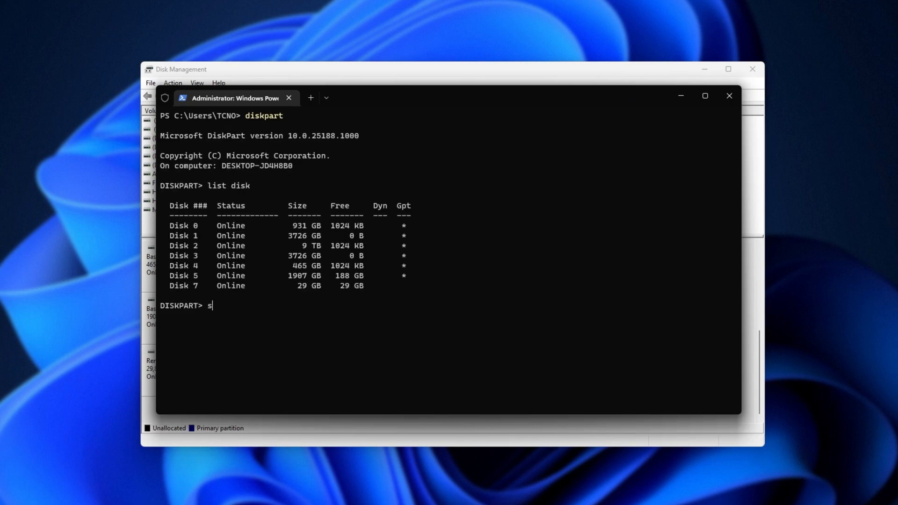
text(elect disk 7)
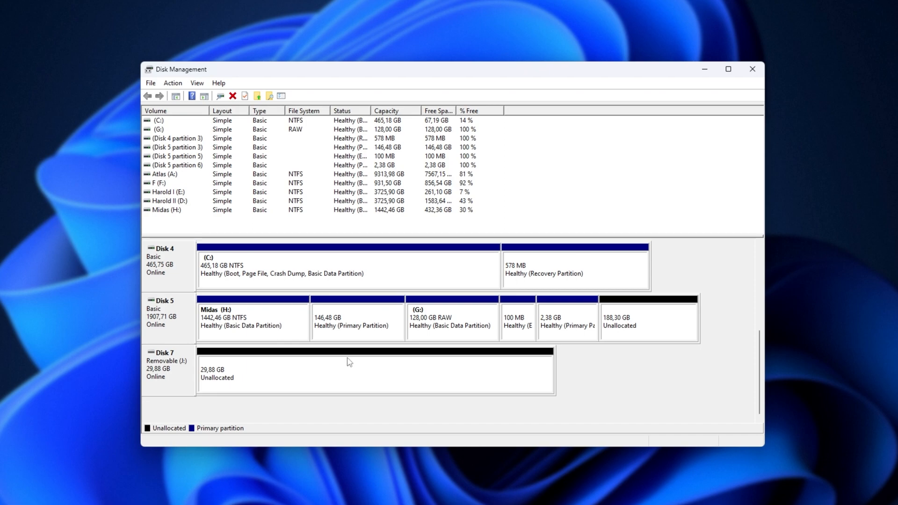
Step: Start a New Simple Volume on Disk 7's unallocated space, keeping the full 30590 MB size
right_click(349, 372)
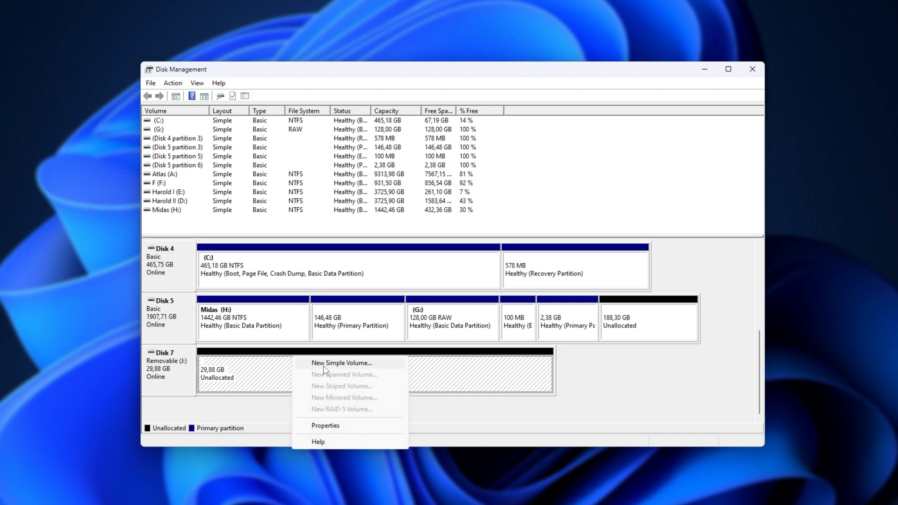
click(341, 363)
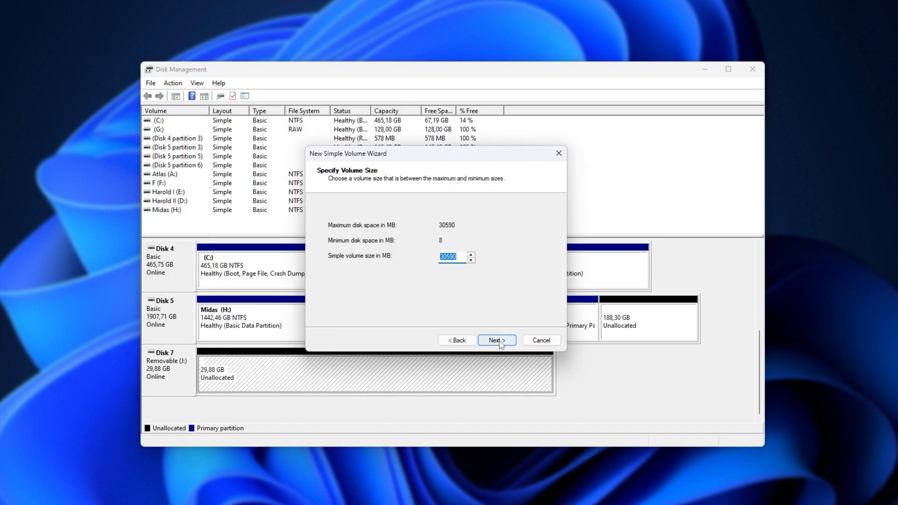
mouse_move(394, 249)
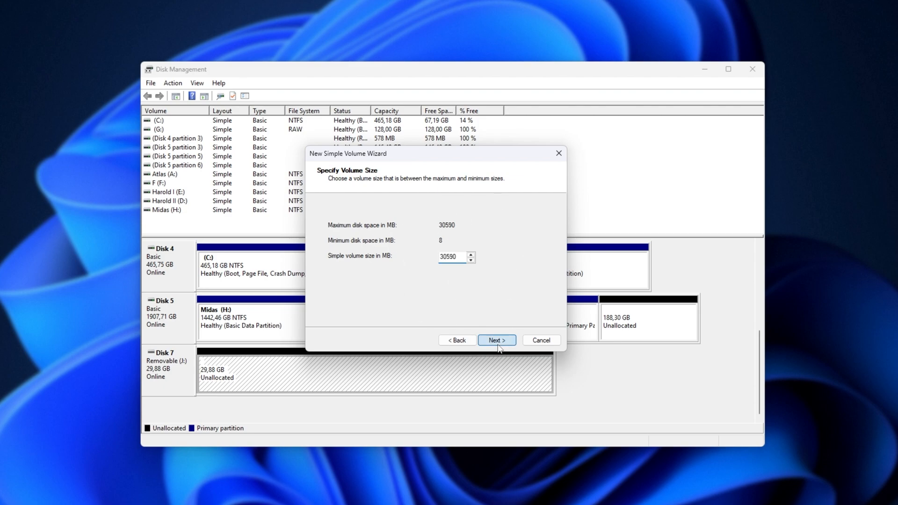
click(496, 340)
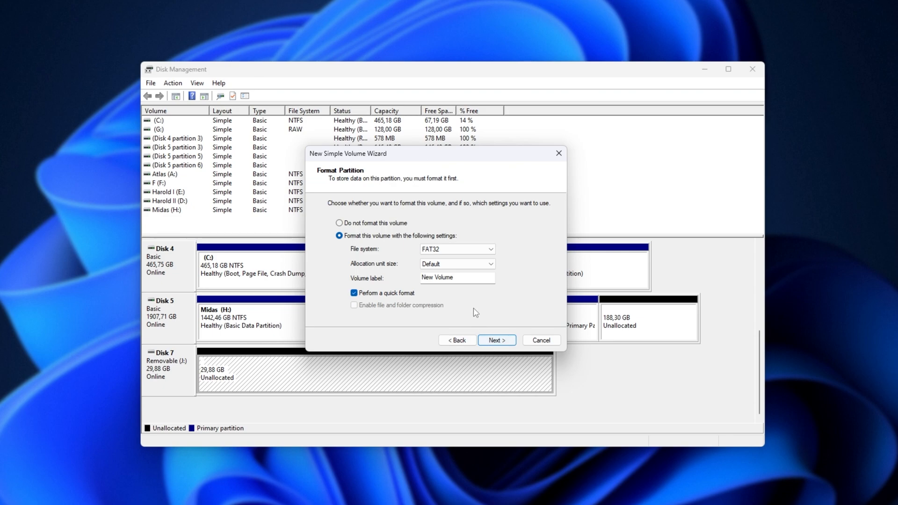
Step: Format the volume as NTFS instead of FAT32 with no label and finish, yielding drive I:
click(489, 248)
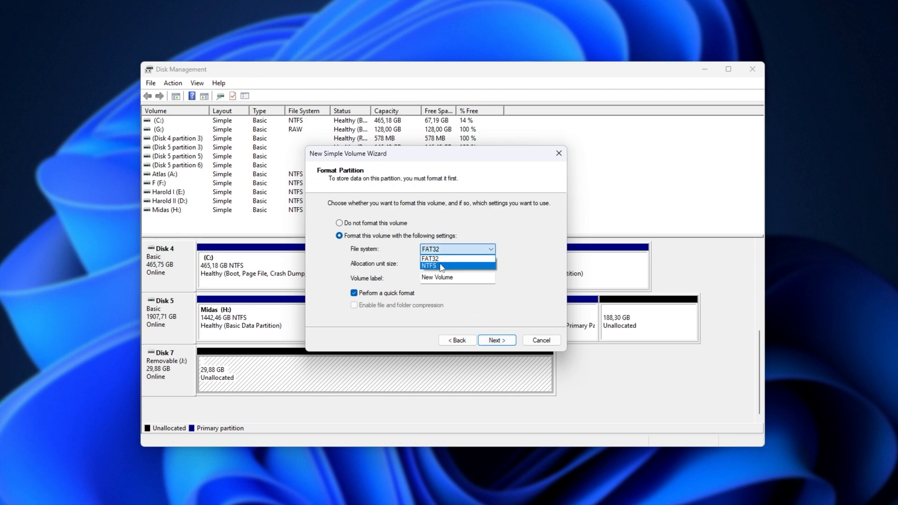
click(431, 266)
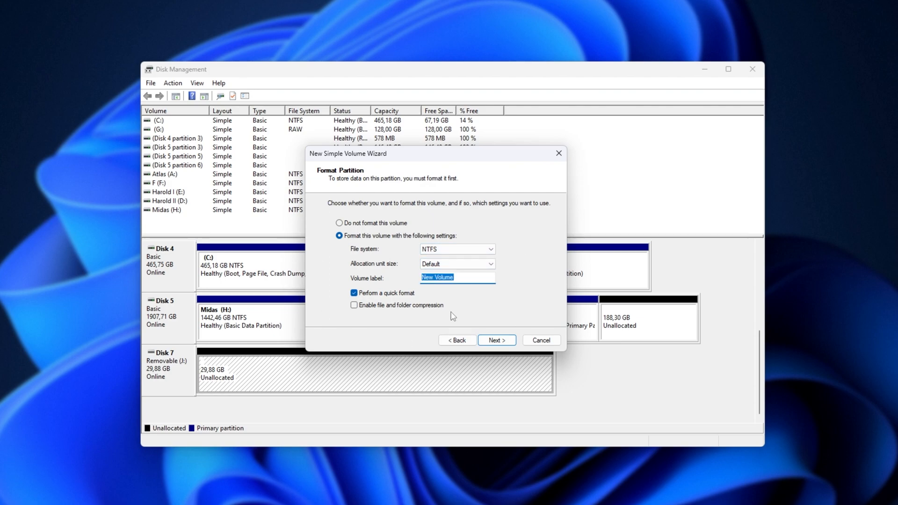
click(496, 340)
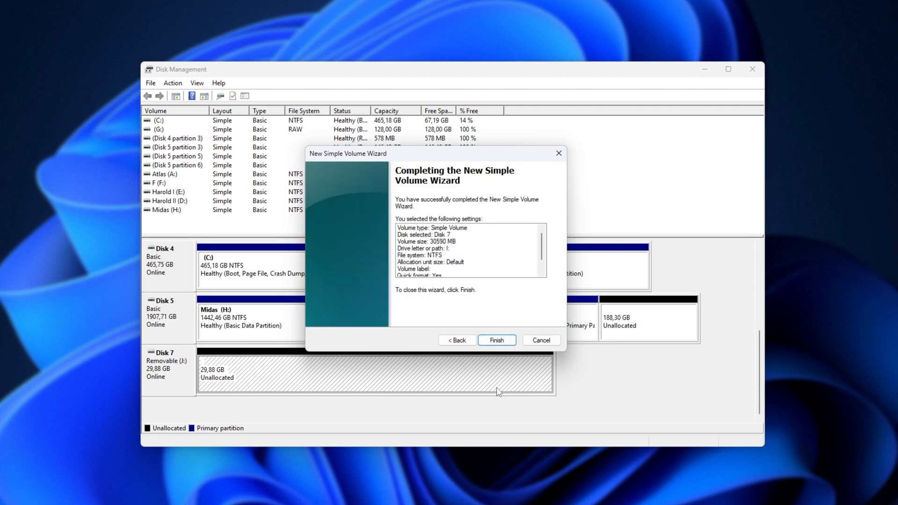
click(496, 339)
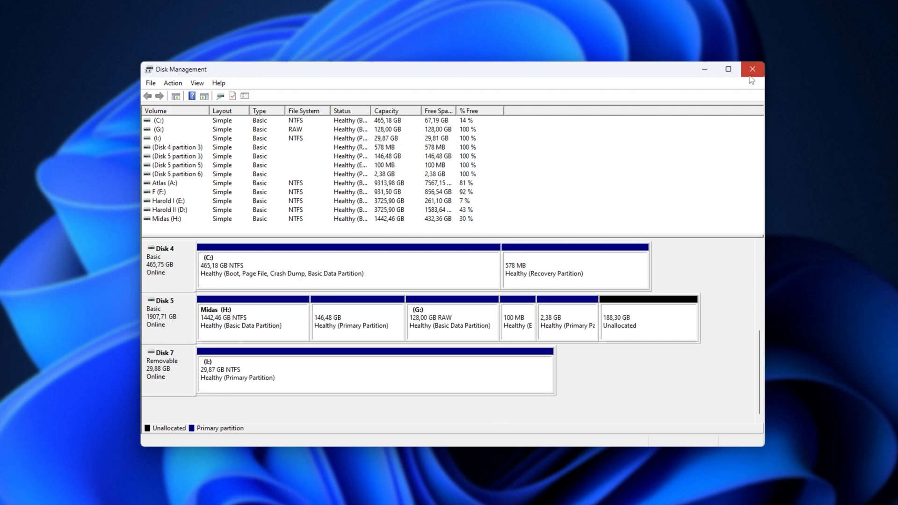
Step: Close Disk Management, confirm USB Drive (I:) is empty with 29,8 GB free, and close Explorer
click(753, 68)
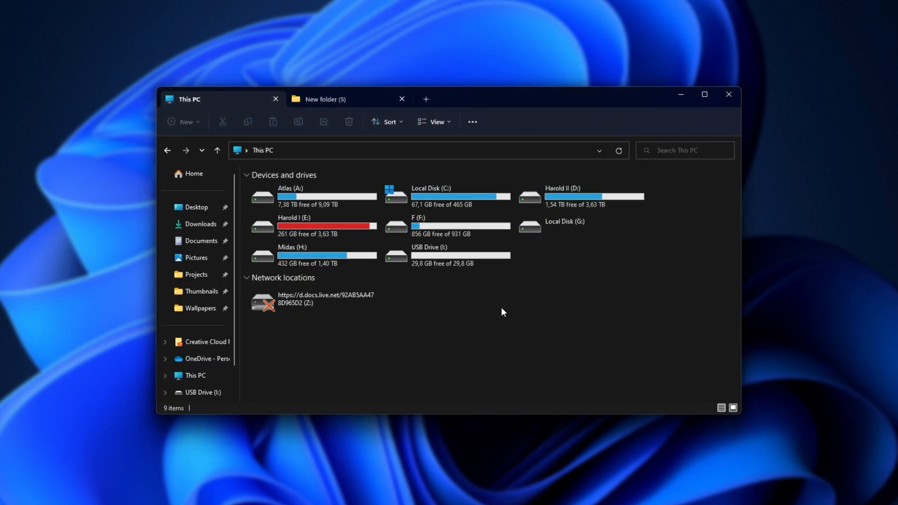
double_click(429, 251)
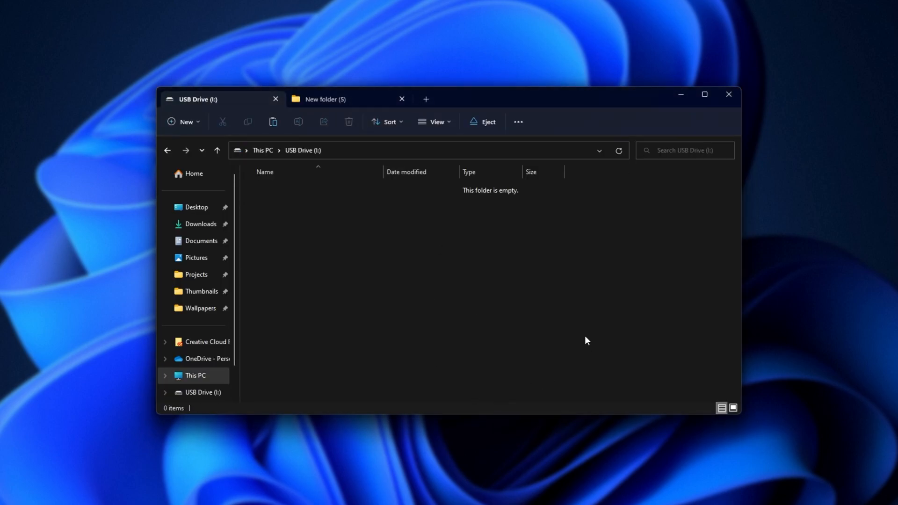
mouse_move(339, 147)
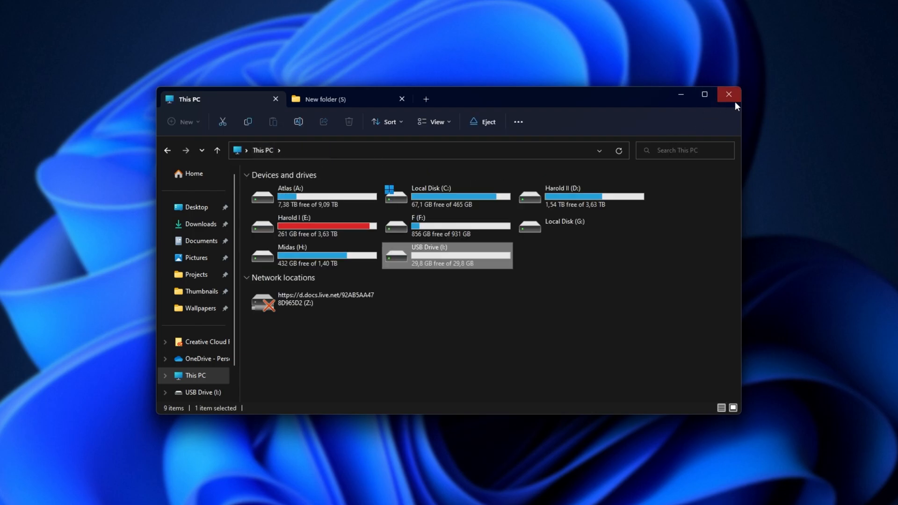
click(728, 93)
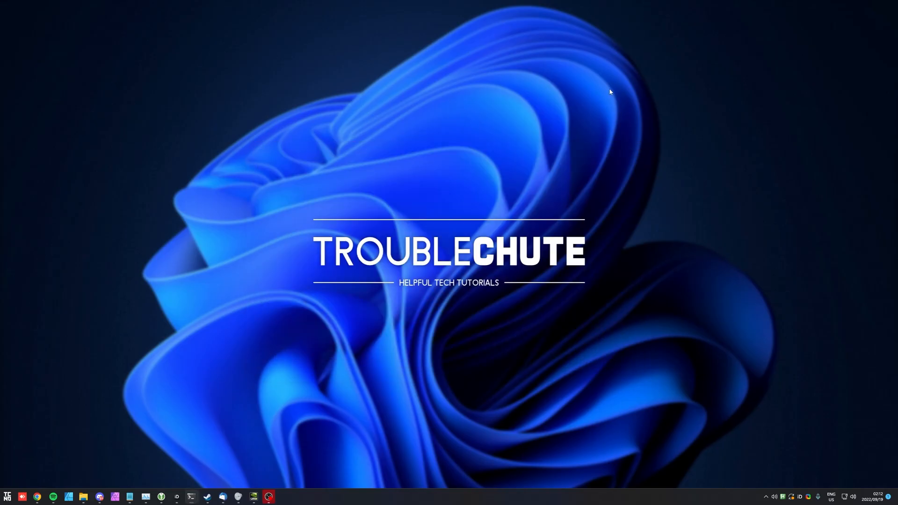